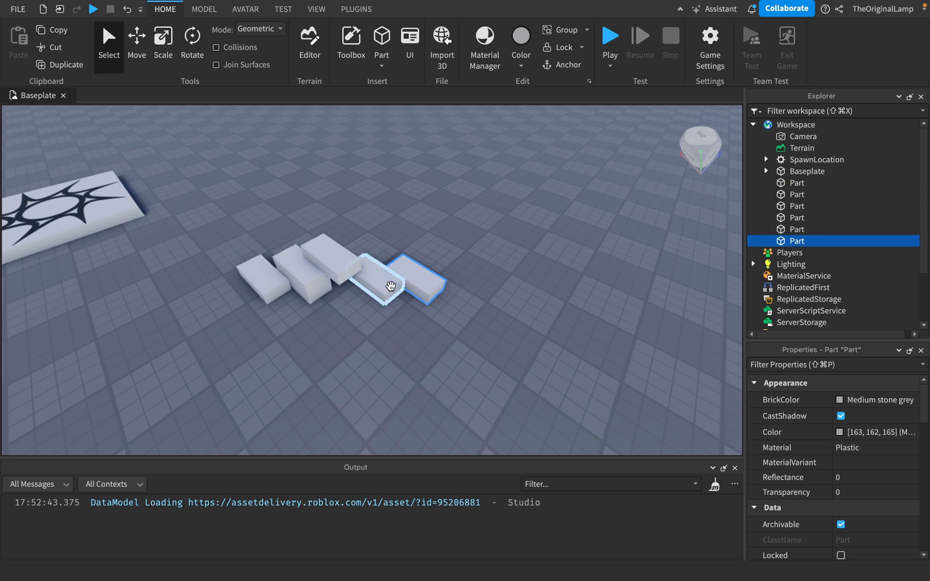
Drag the parts into a staircase Model, expand it, and set play testing to Run.
{"action": "left_click_drag", "start_coordinate": [392, 284], "coordinate": [345, 245]}
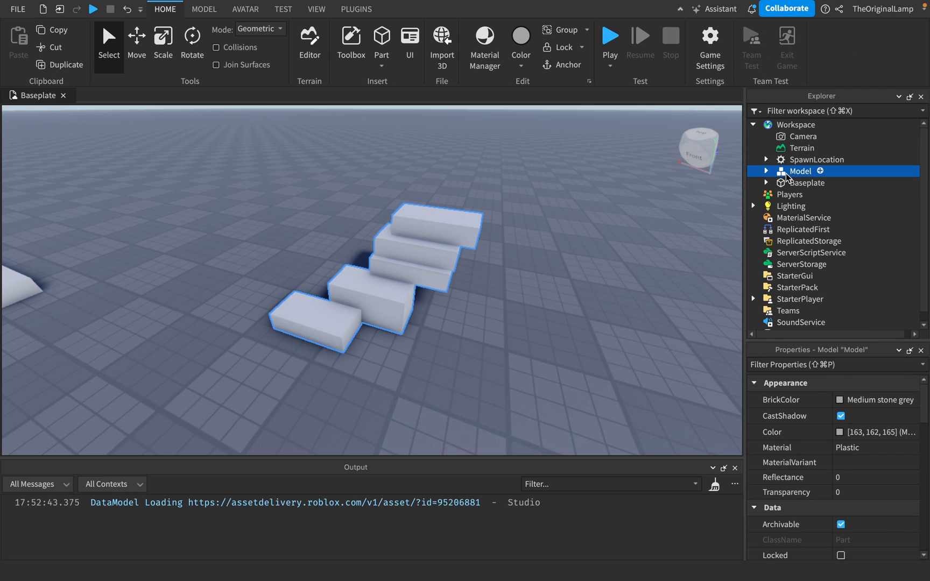
{"action": "left_click", "coordinate": [767, 170]}
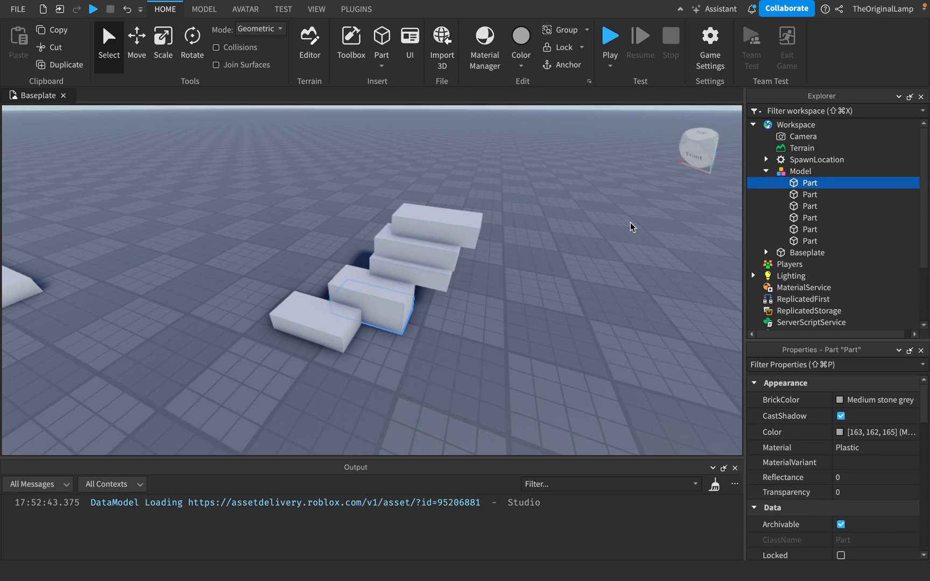
{"action": "left_click", "coordinate": [610, 59]}
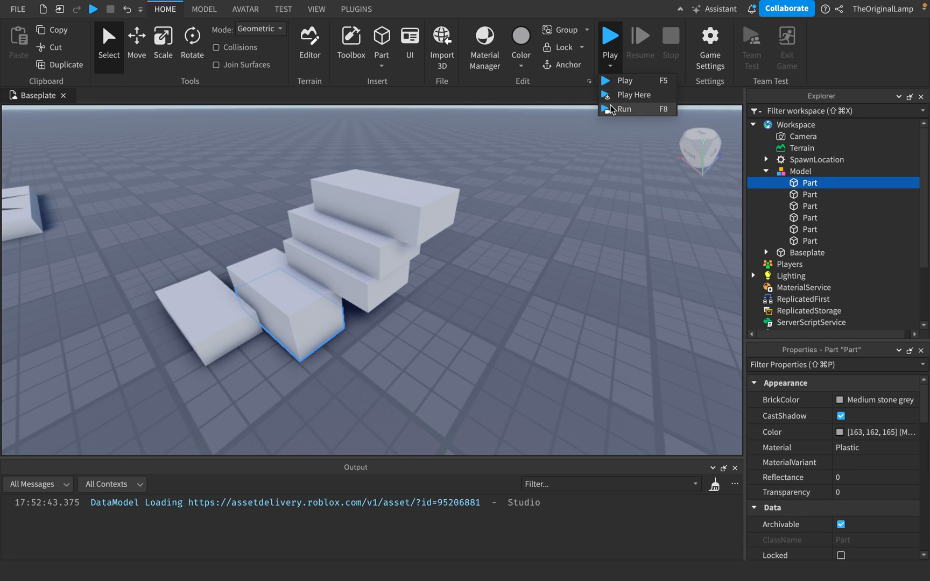
{"action": "left_click", "coordinate": [620, 109]}
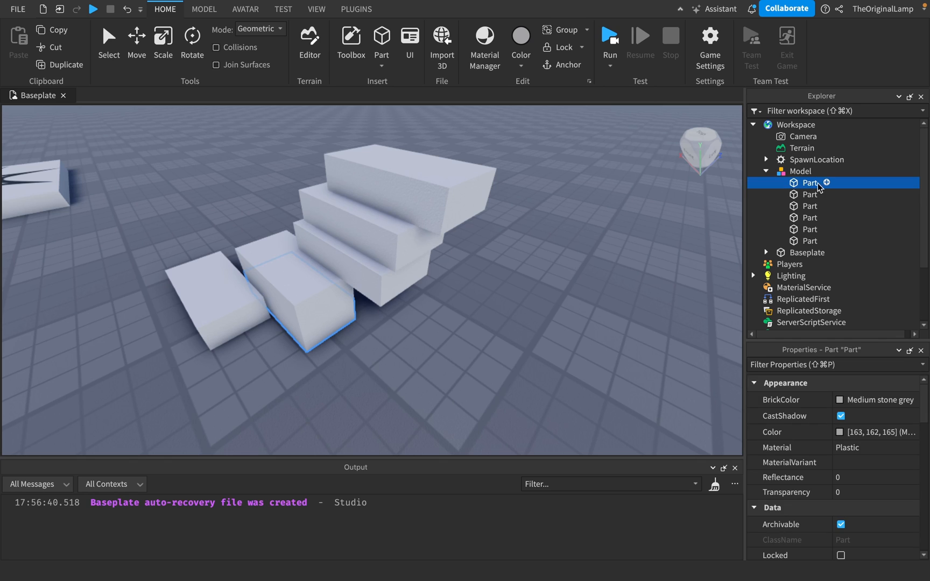
{"action": "type", "text": "wek"}
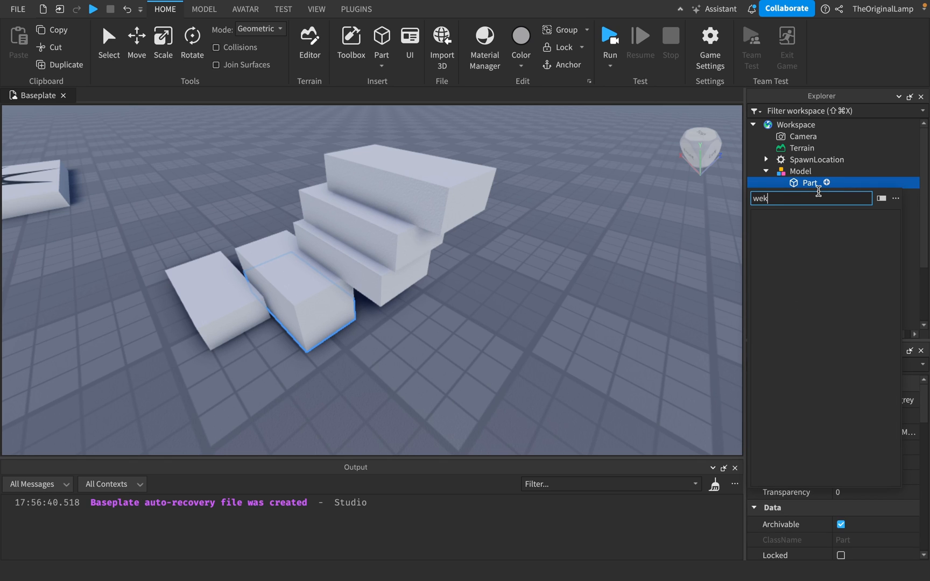
{"action": "type", "text": "ld"}
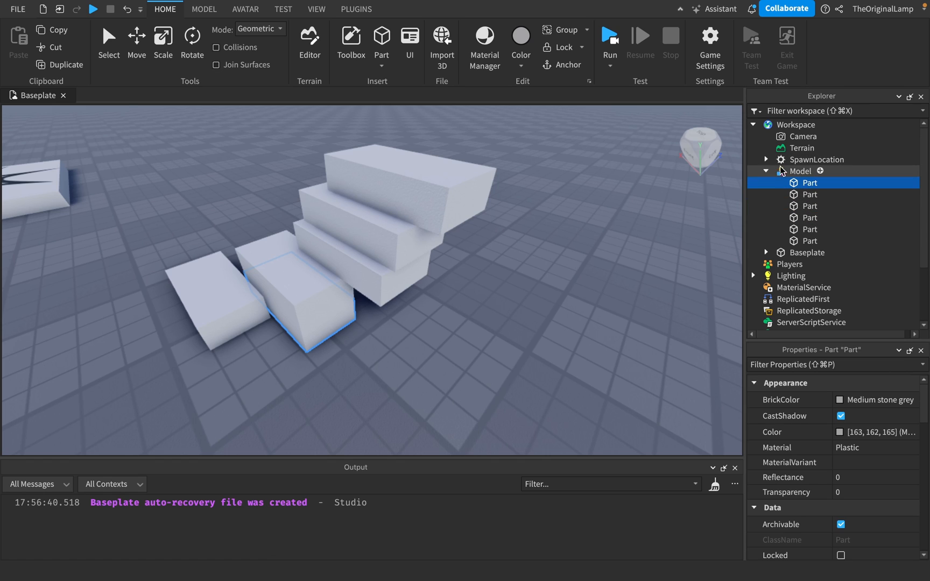
{"action": "left_click", "coordinate": [801, 171]}
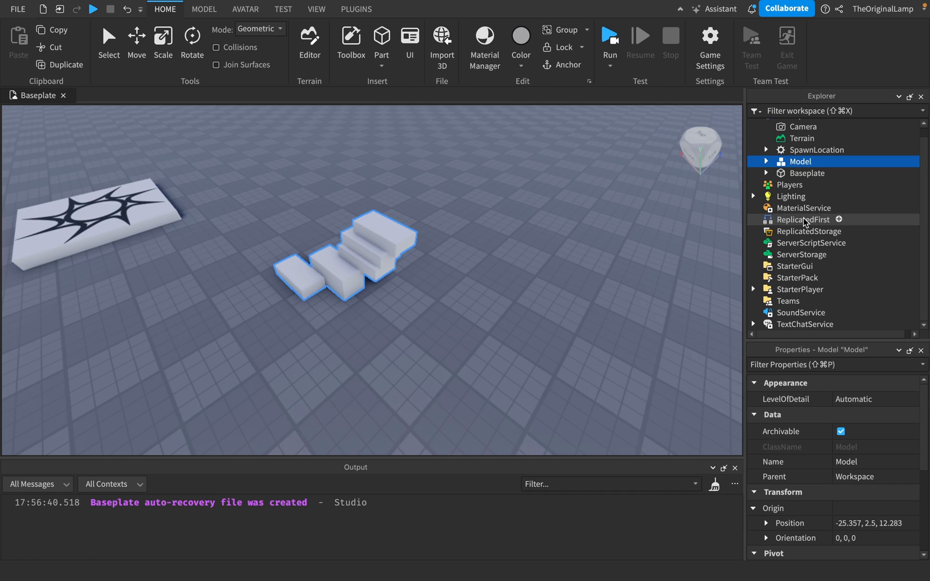
{"action": "mouse_move", "coordinate": [783, 232]}
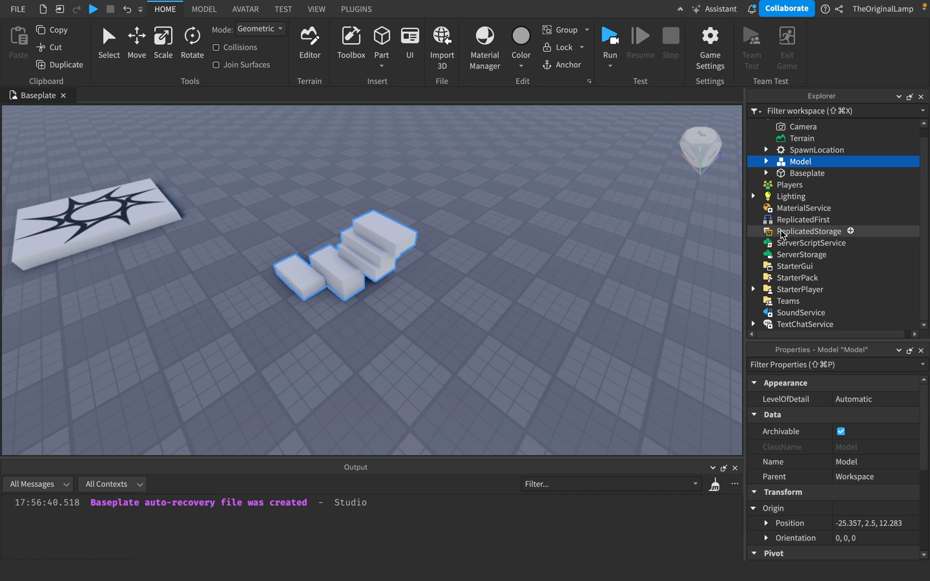
{"action": "mouse_move", "coordinate": [794, 266]}
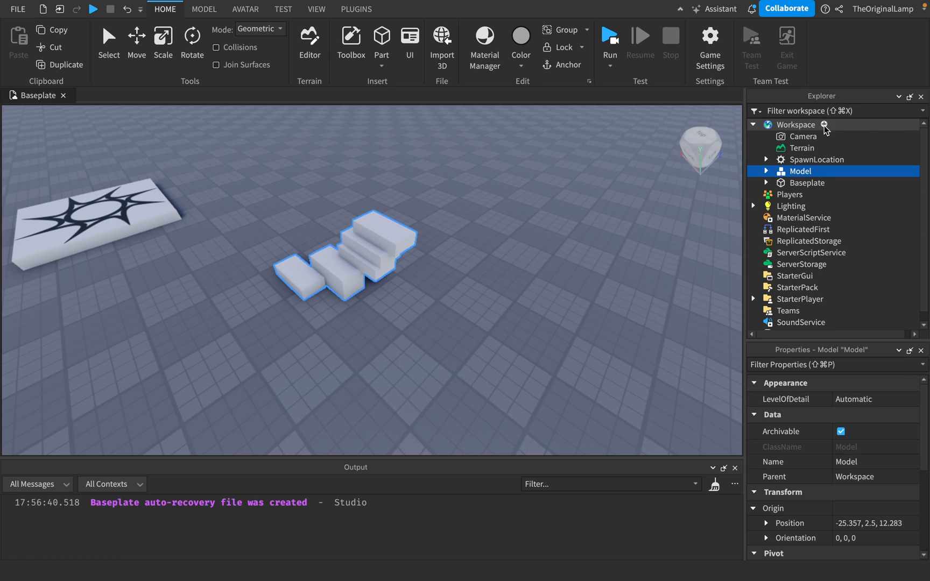
Import AutoWelderModule.rbxm into Workspace using Insert from File.
{"action": "right_click", "coordinate": [801, 125]}
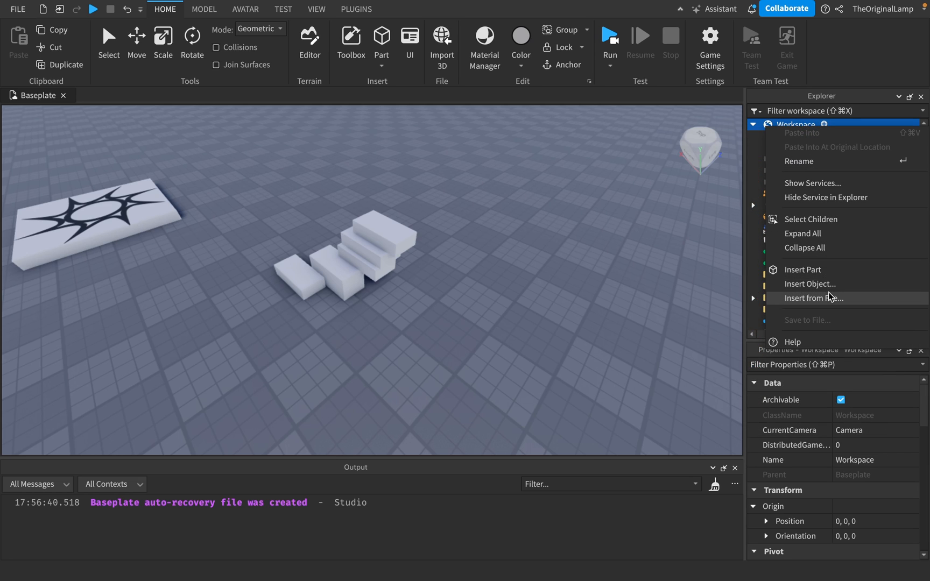
{"action": "left_click", "coordinate": [811, 297]}
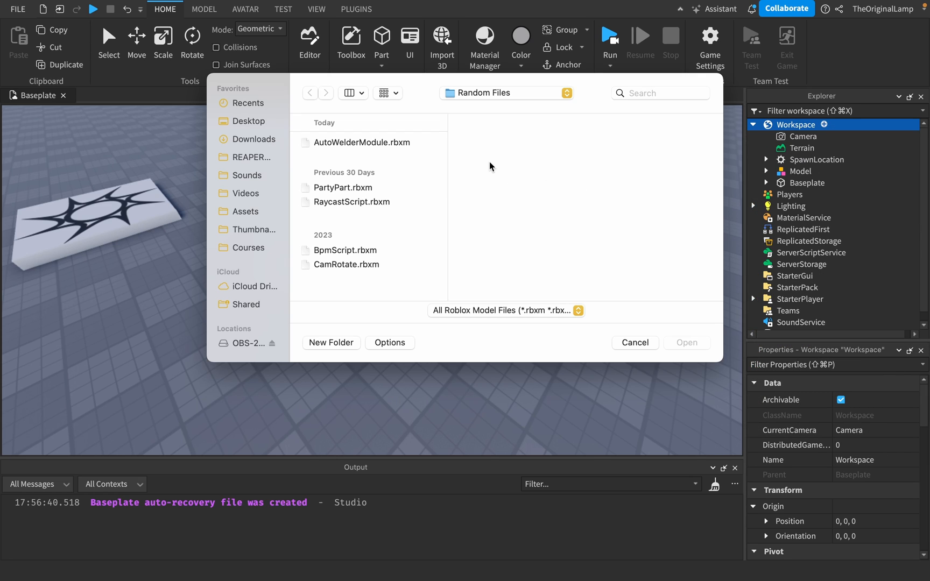
{"action": "double_click", "coordinate": [361, 142]}
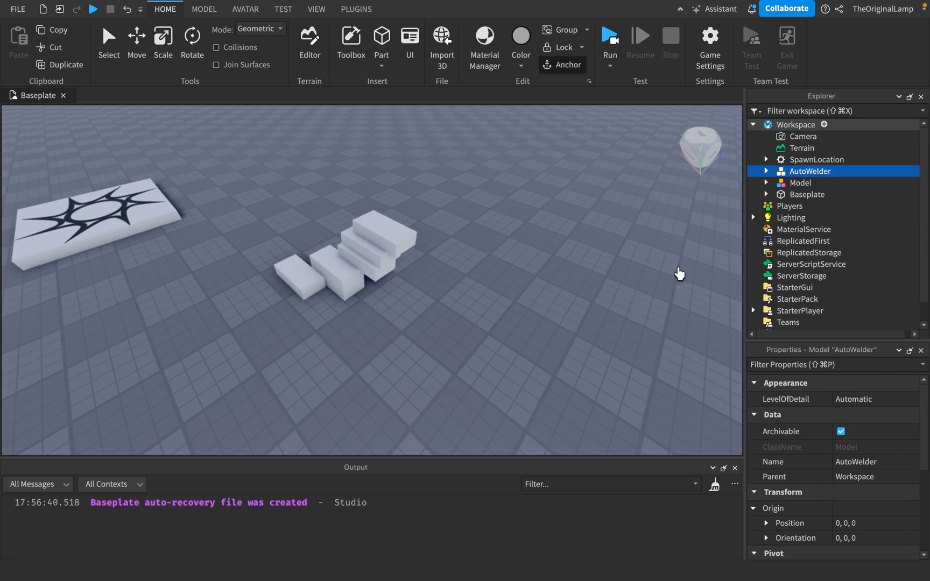
{"action": "left_click", "coordinate": [767, 172]}
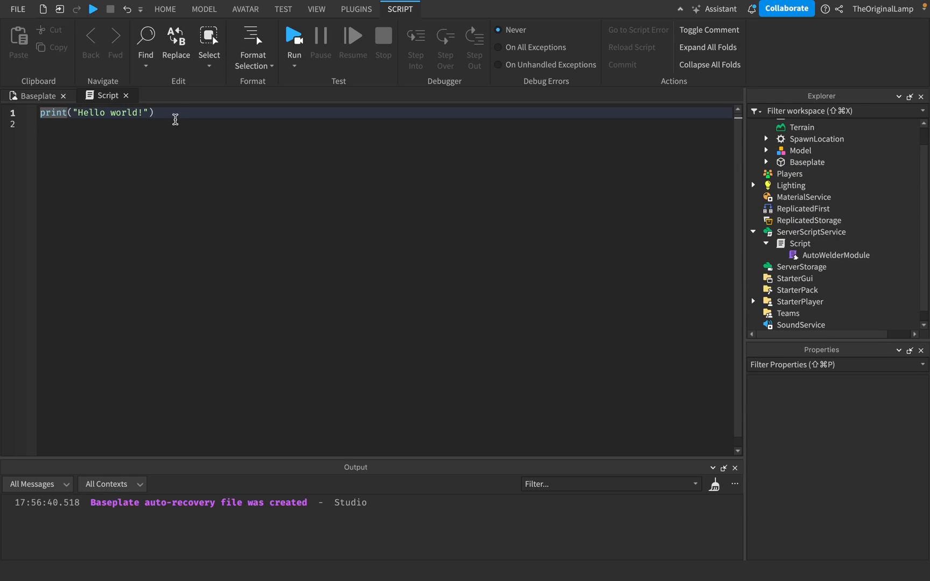
Replace the default line with local module = require(script.AutoWelderModule).
{"action": "type", "text": "local module ="}
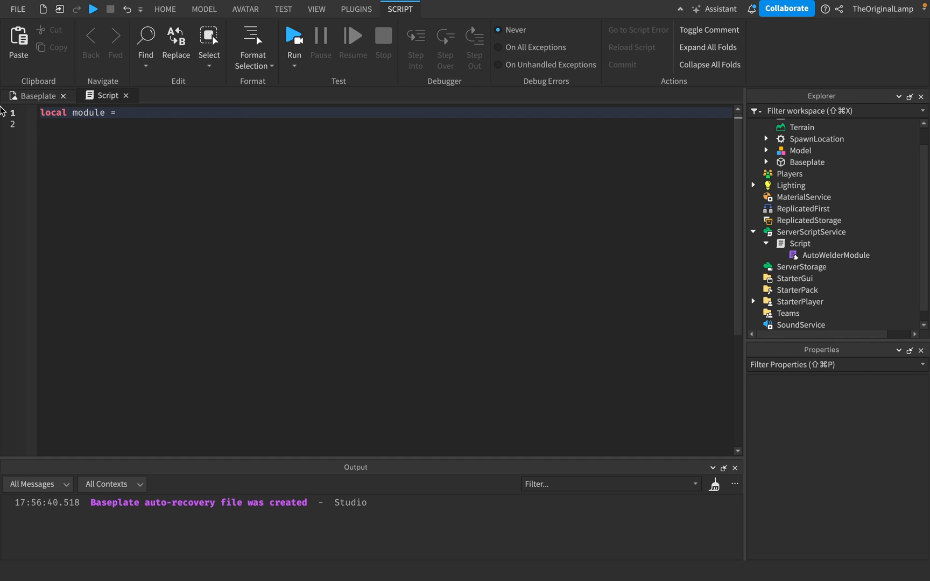
{"action": "type", "text": "require(script.au"}
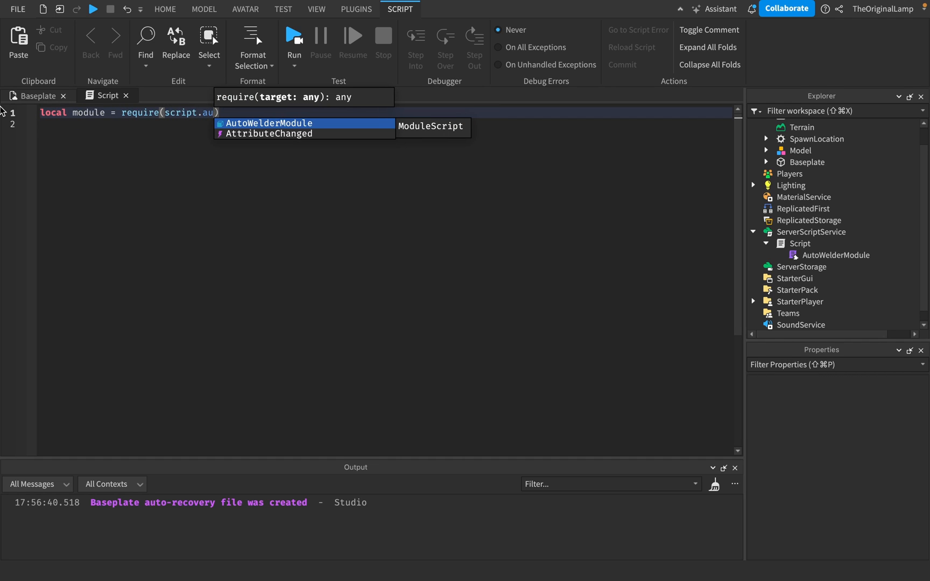
{"action": "key", "text": "Enter"}
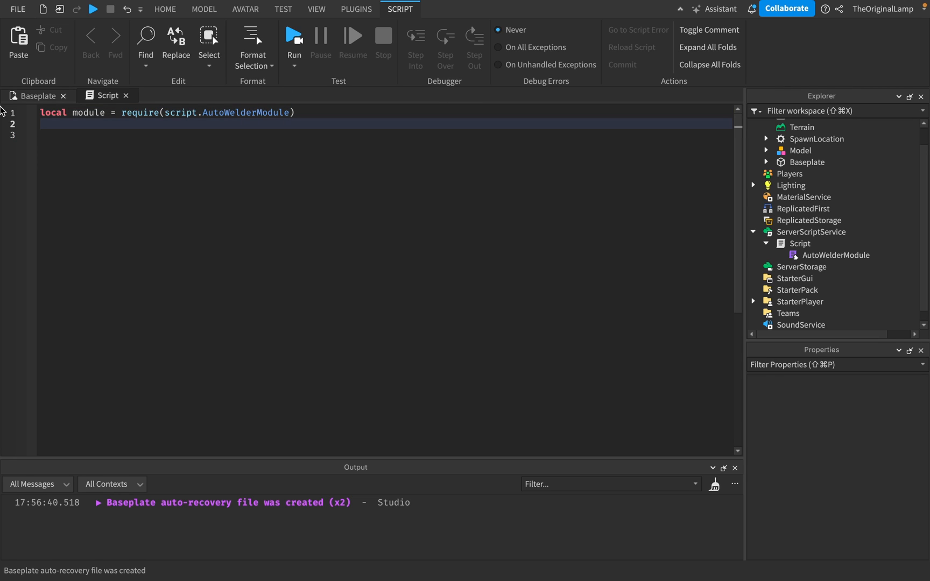
Begin line 3 with 'module.' to call a function on the loaded module.
{"action": "type", "text": "module"}
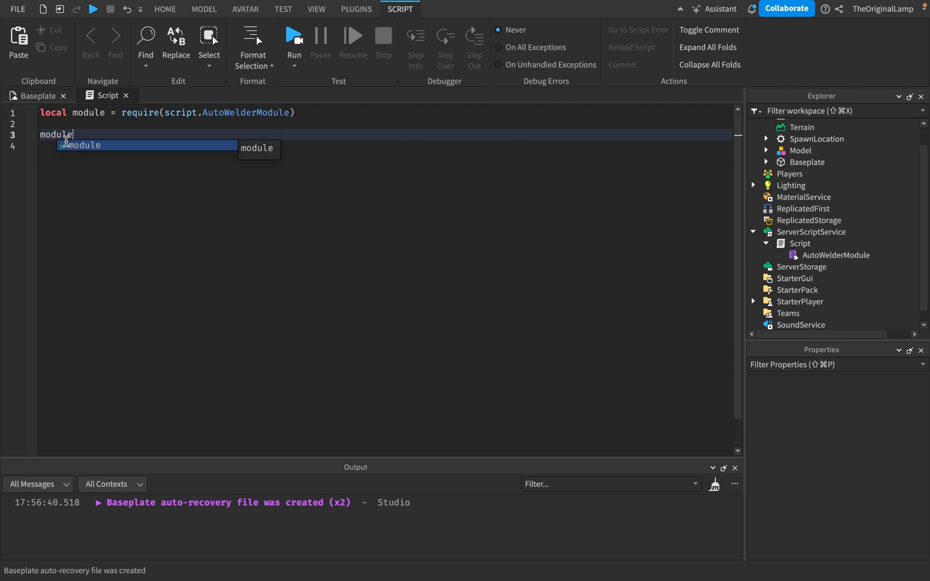
{"action": "type", "text": "."}
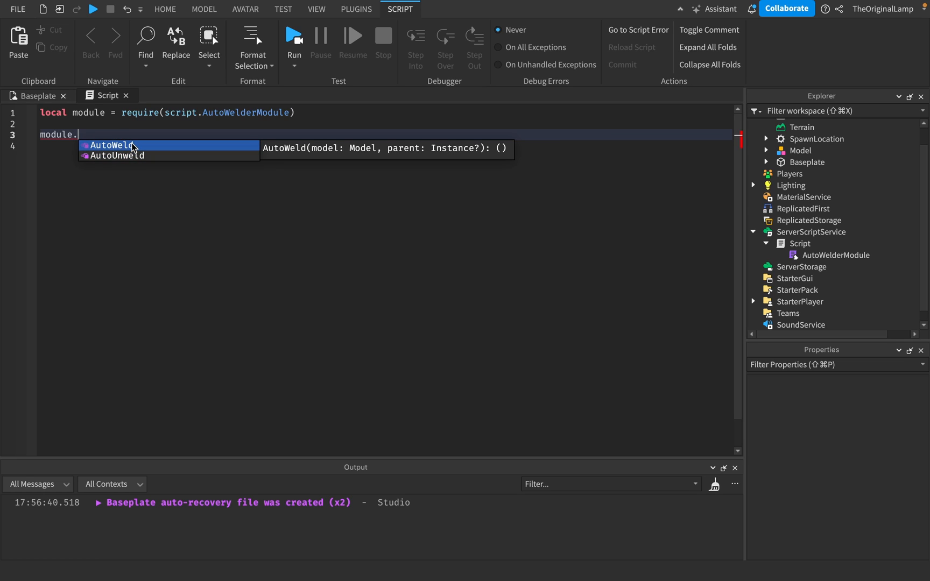
{"action": "mouse_move", "coordinate": [314, 147]}
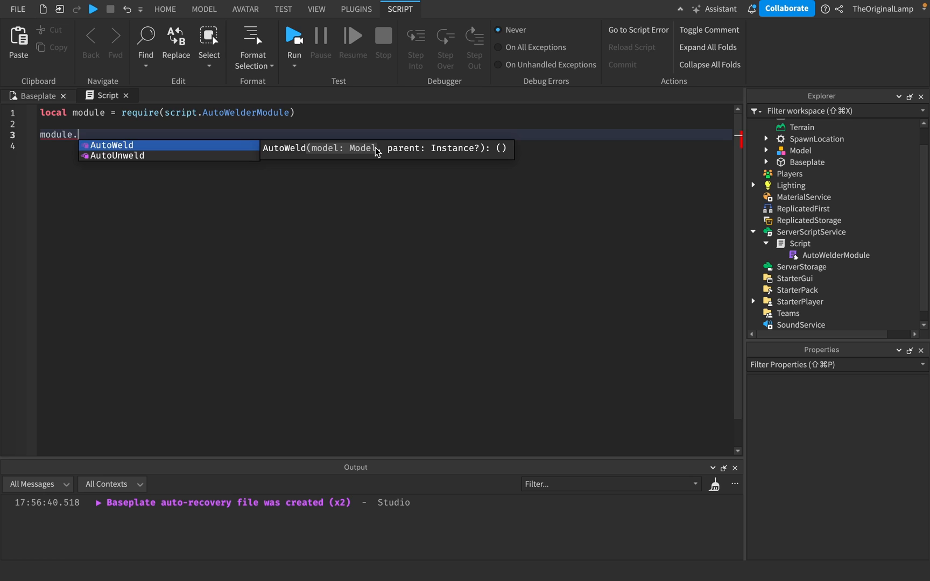
{"action": "mouse_move", "coordinate": [471, 153]}
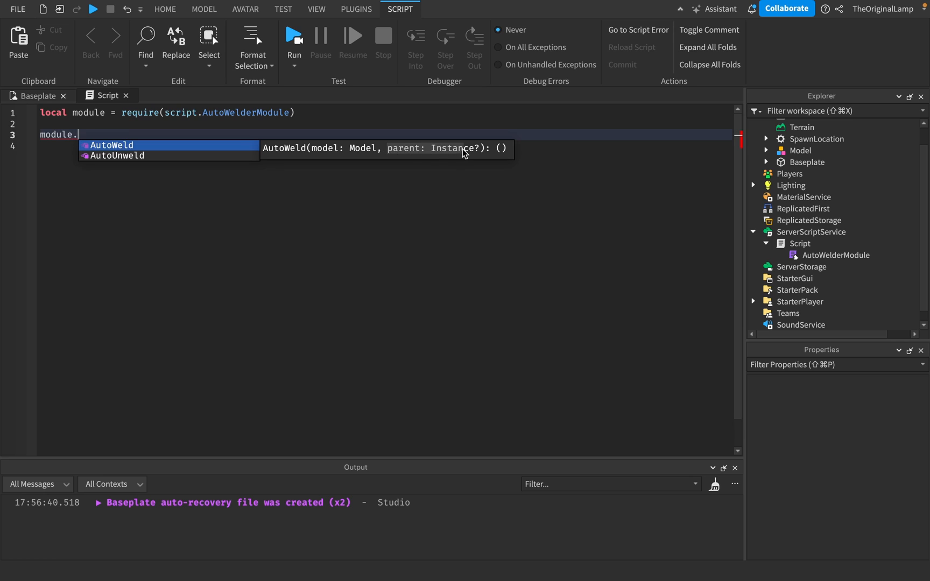
{"action": "mouse_move", "coordinate": [483, 155]}
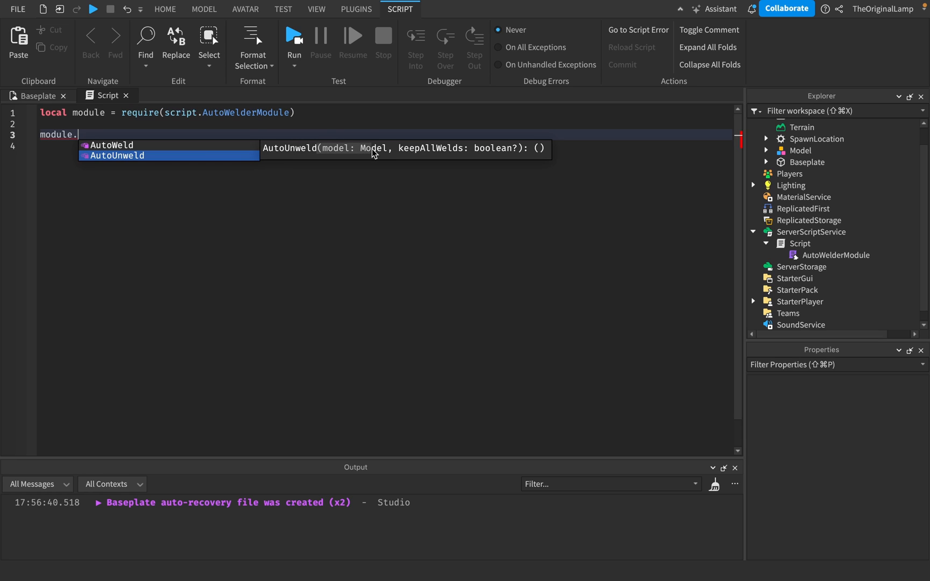
{"action": "mouse_move", "coordinate": [403, 153]}
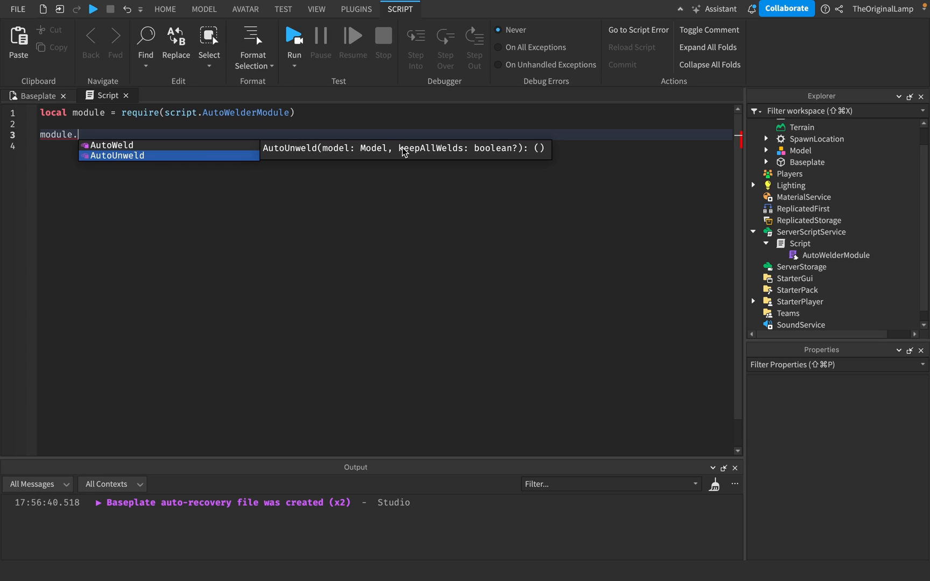
{"action": "mouse_move", "coordinate": [493, 155]}
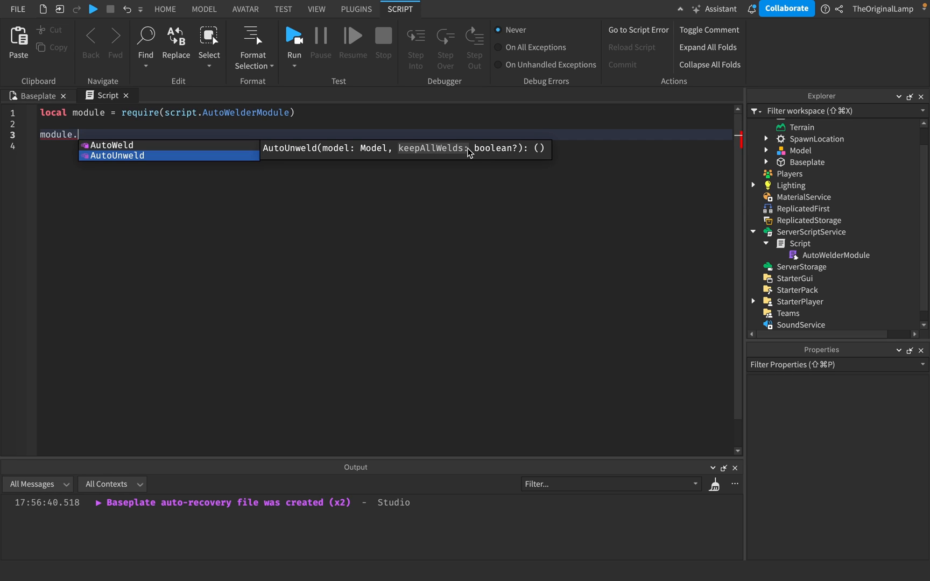
{"action": "mouse_move", "coordinate": [449, 158]}
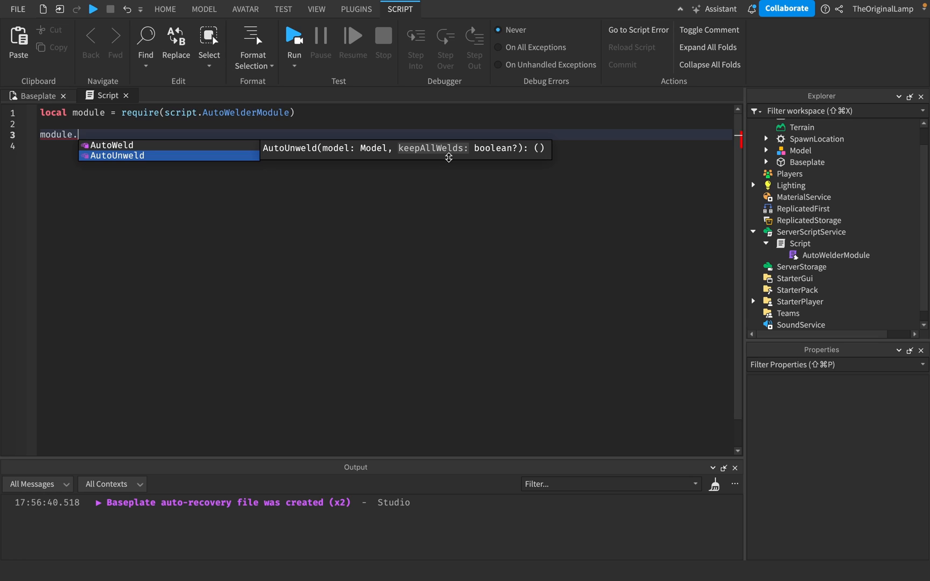
{"action": "mouse_move", "coordinate": [470, 151]}
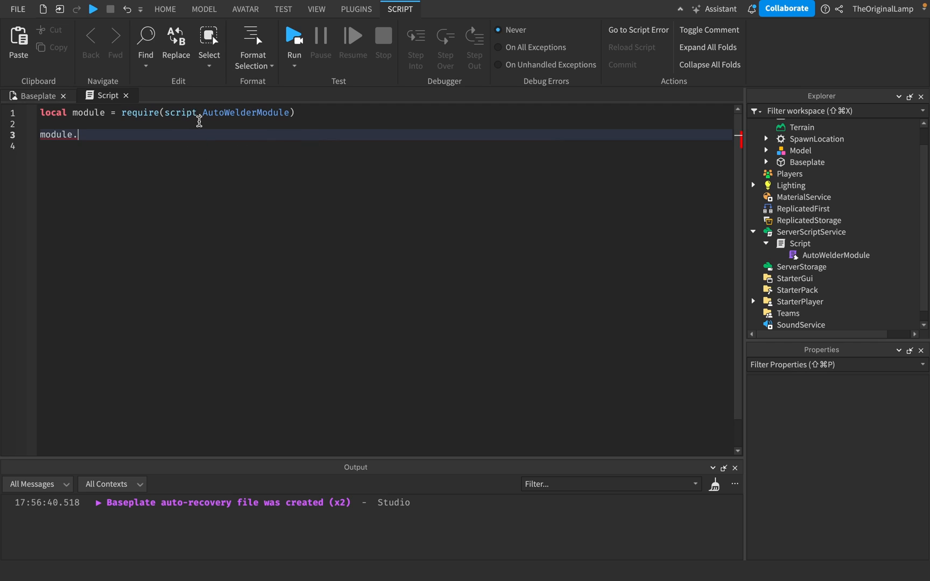
{"action": "mouse_move", "coordinate": [113, 132]}
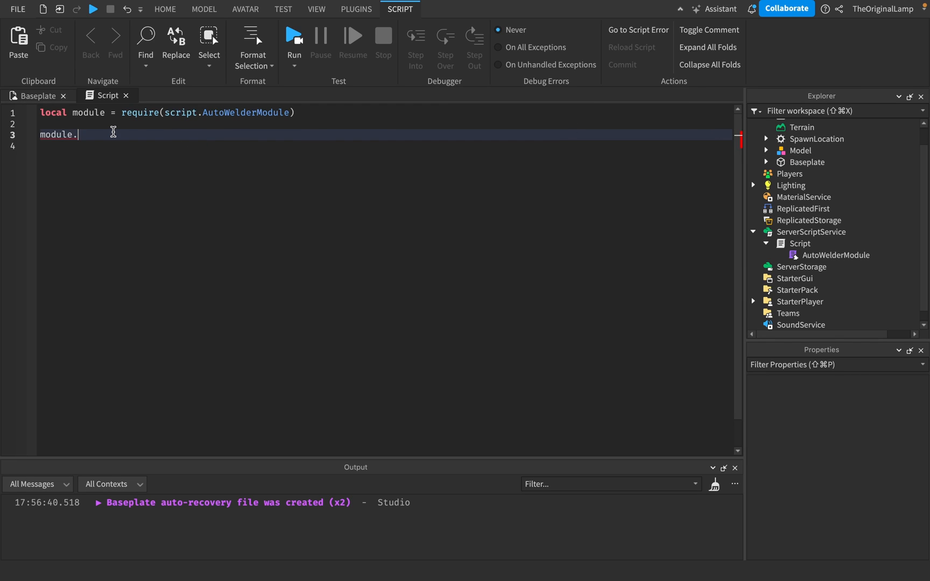
Add local model = workspace:WaitForChild("Model") and call module.AutoWeld(model).
{"action": "type", "text": "AutoWeld("}
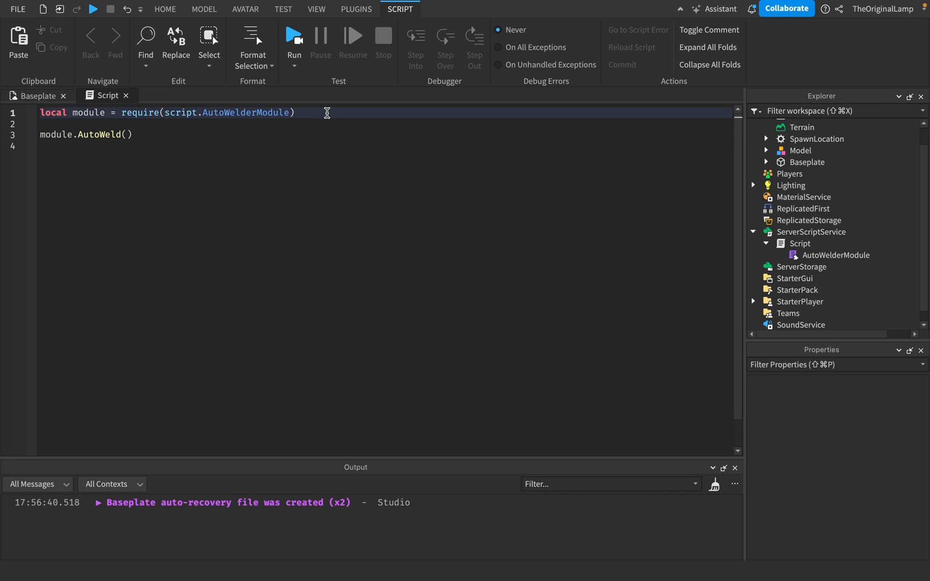
{"action": "type", "text": "local model = w"}
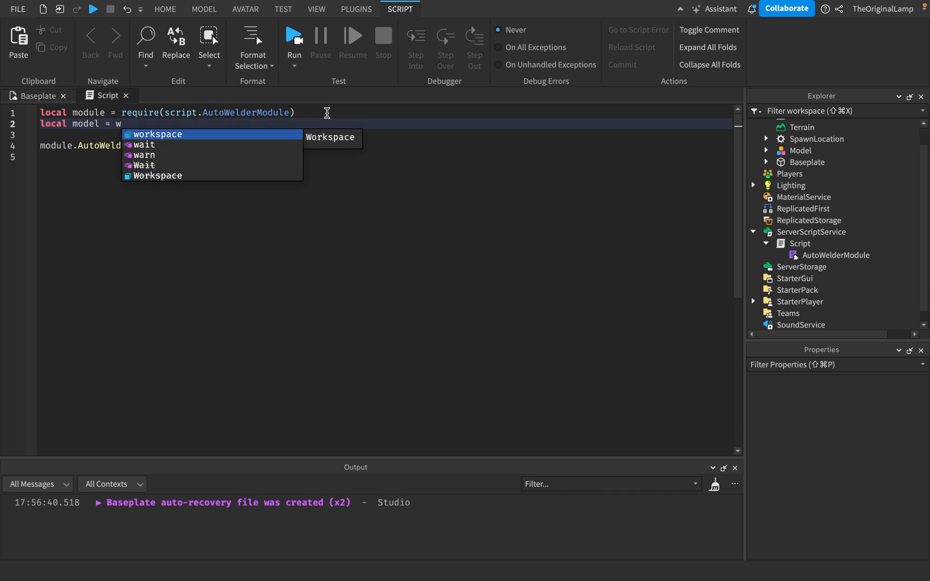
{"action": "type", "text": "orkspace:WaitForChild(\"Model\")"}
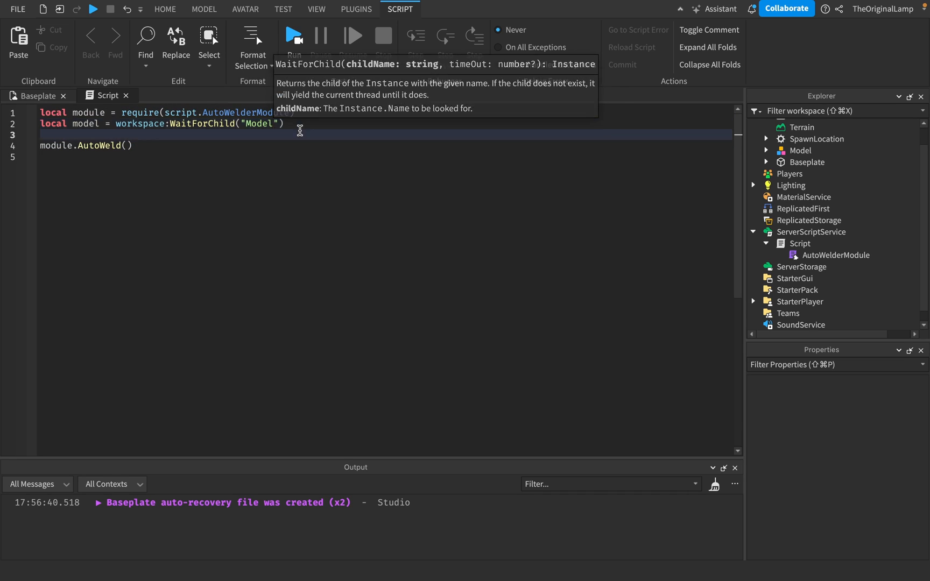
{"action": "type", "text": "m"}
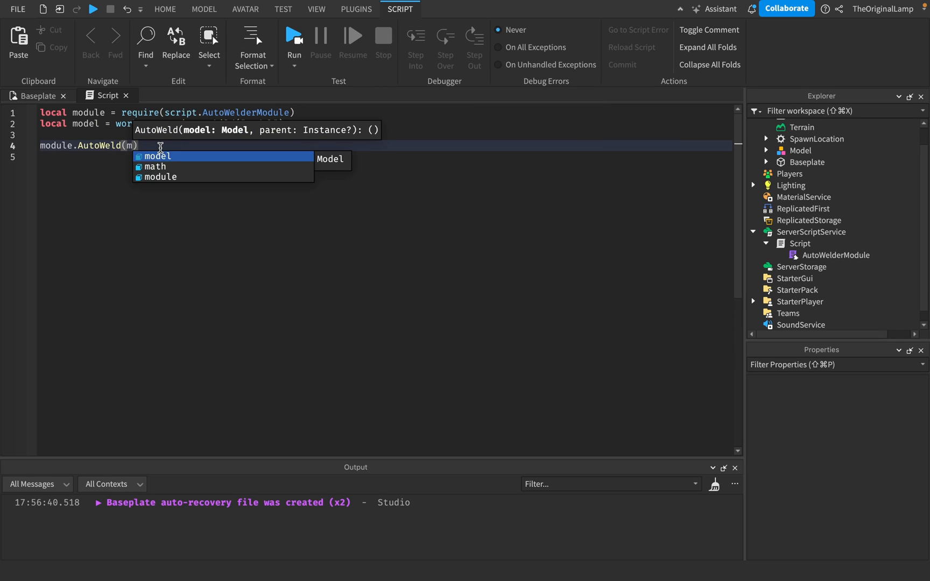
{"action": "key", "text": "Tab"}
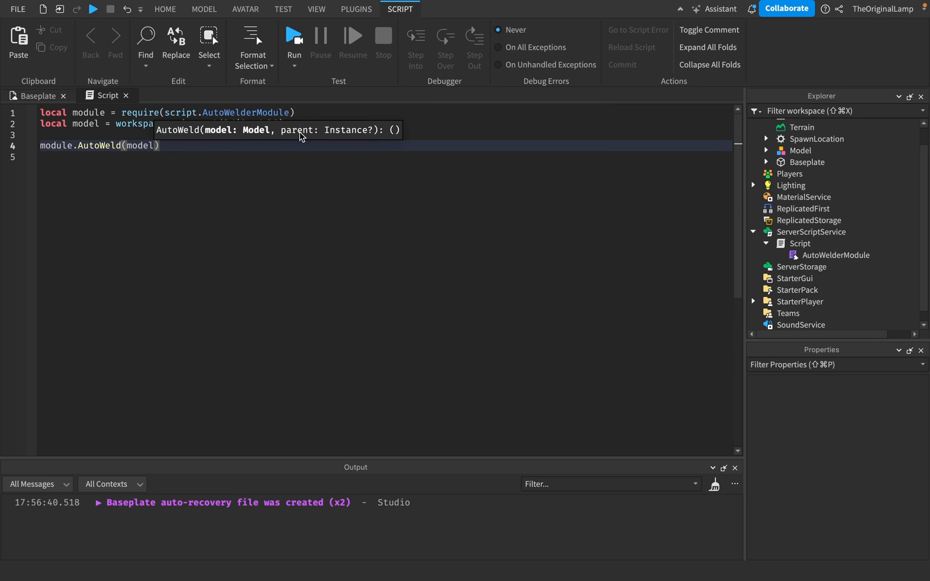
{"action": "mouse_move", "coordinate": [283, 131]}
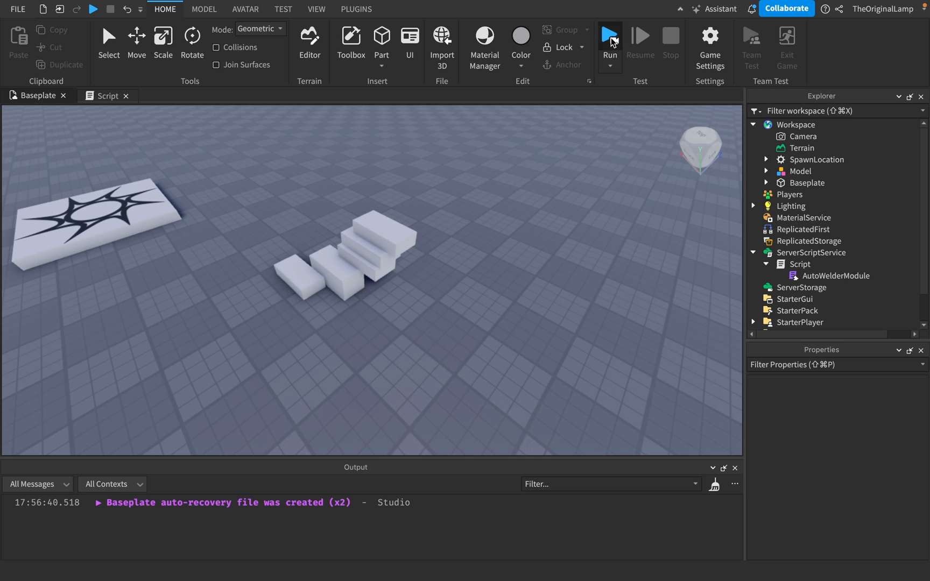
Run the script and open AutoWelderModule from the PrimaryPart warning in Output.
{"action": "left_click", "coordinate": [610, 42]}
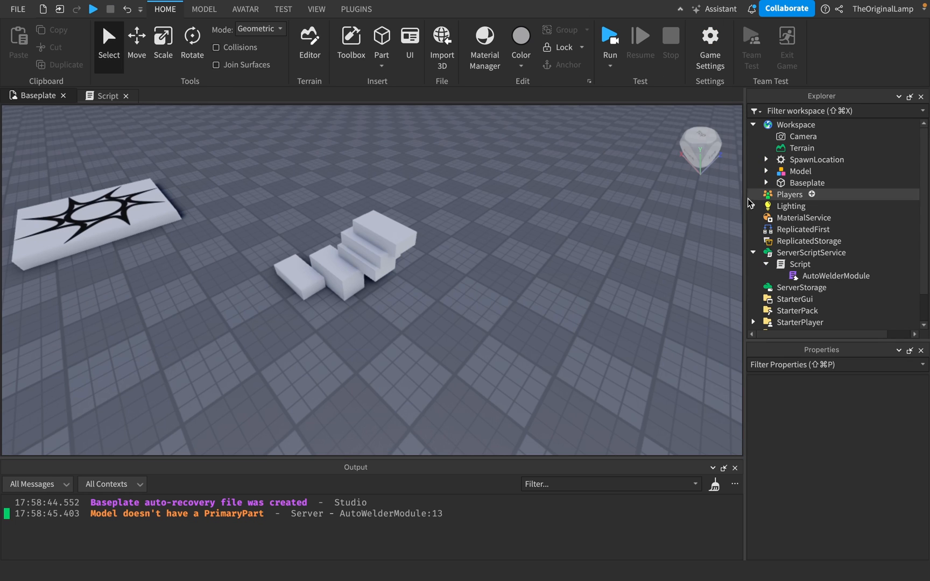
{"action": "double_click", "coordinate": [840, 275]}
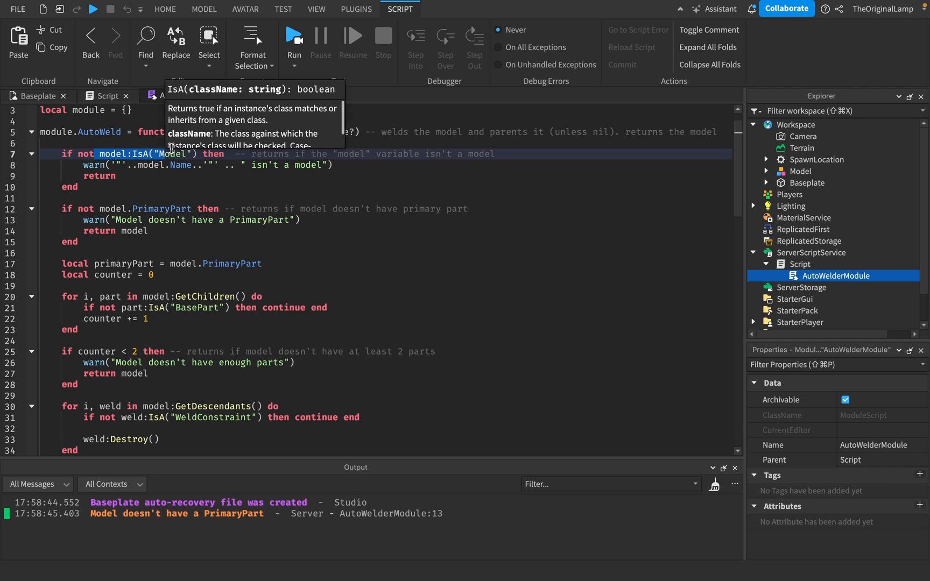
{"action": "left_click", "coordinate": [141, 208]}
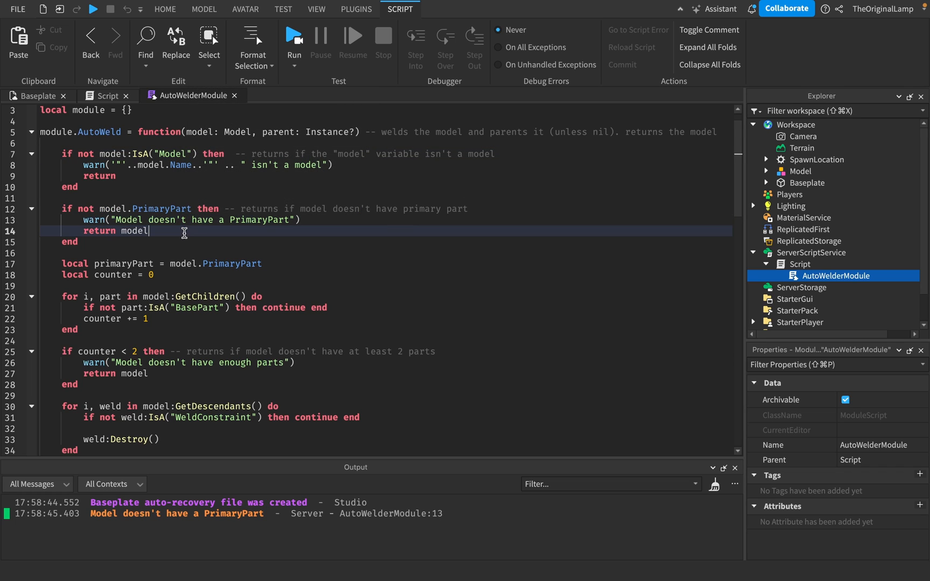
{"action": "mouse_move", "coordinate": [107, 95]}
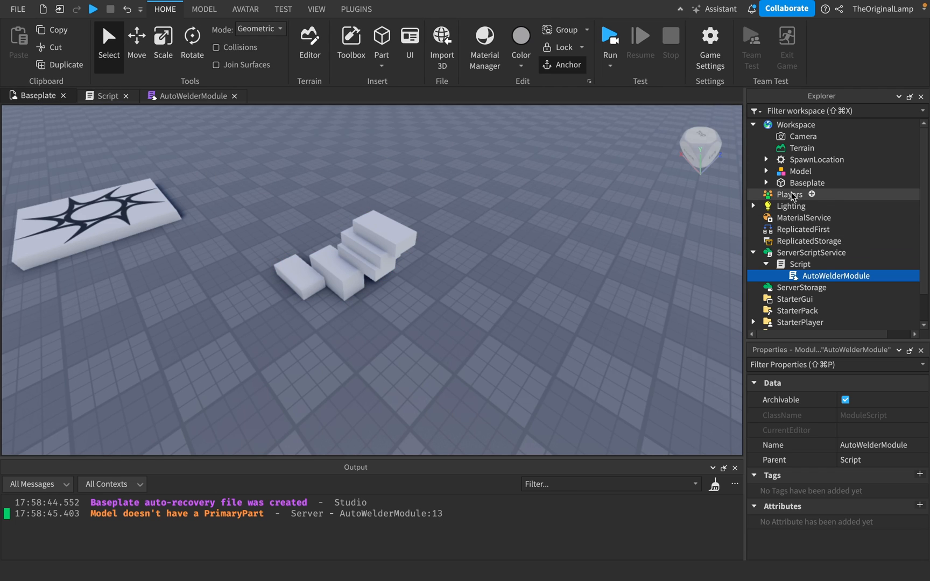
Set the staircase Model's PrimaryPart property to one of its Parts.
{"action": "left_click", "coordinate": [766, 171]}
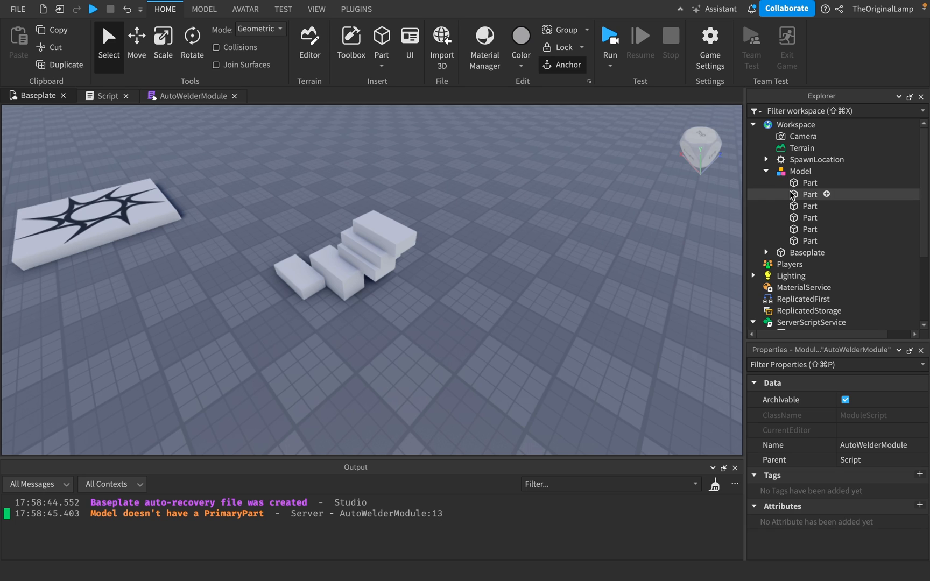
{"action": "left_click", "coordinate": [802, 171]}
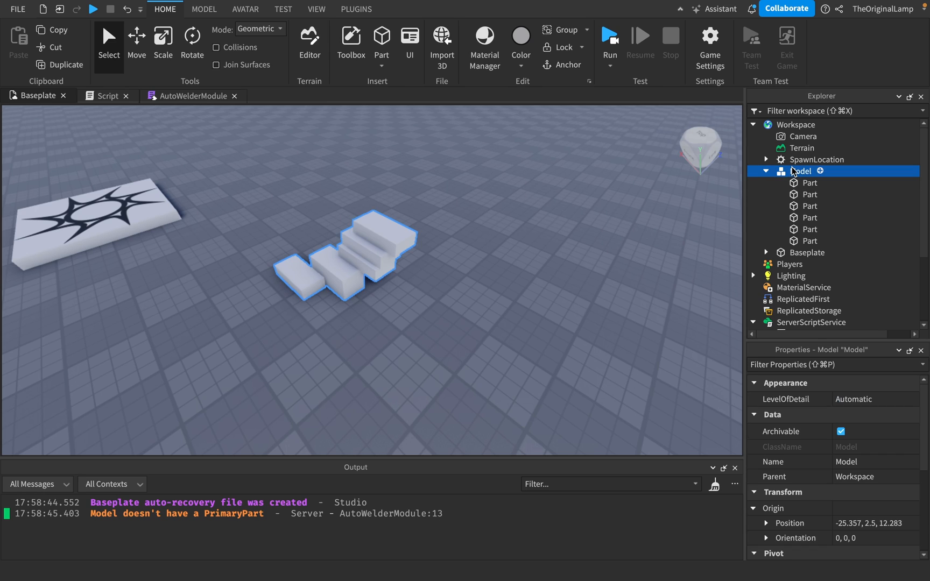
{"action": "left_click", "coordinate": [808, 182]}
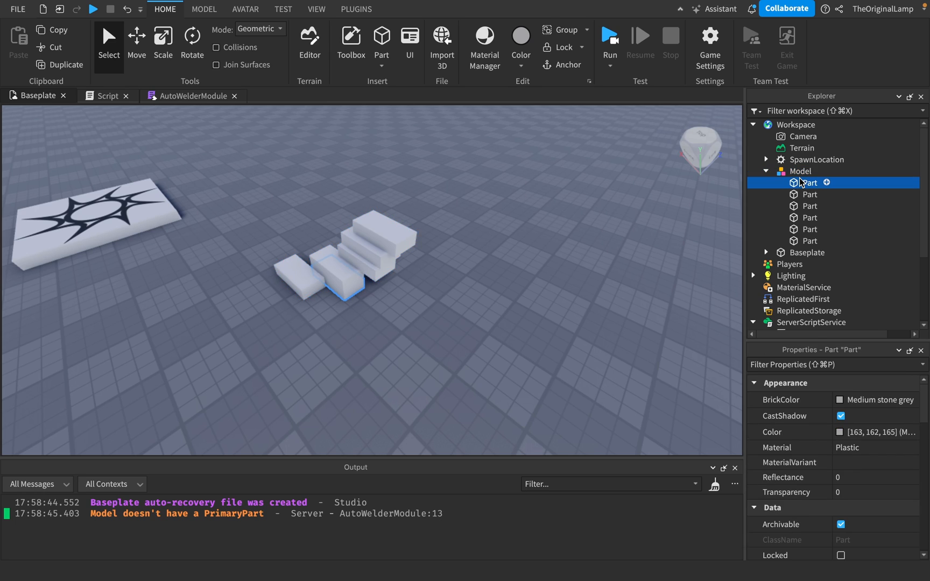
{"action": "left_click", "coordinate": [809, 205]}
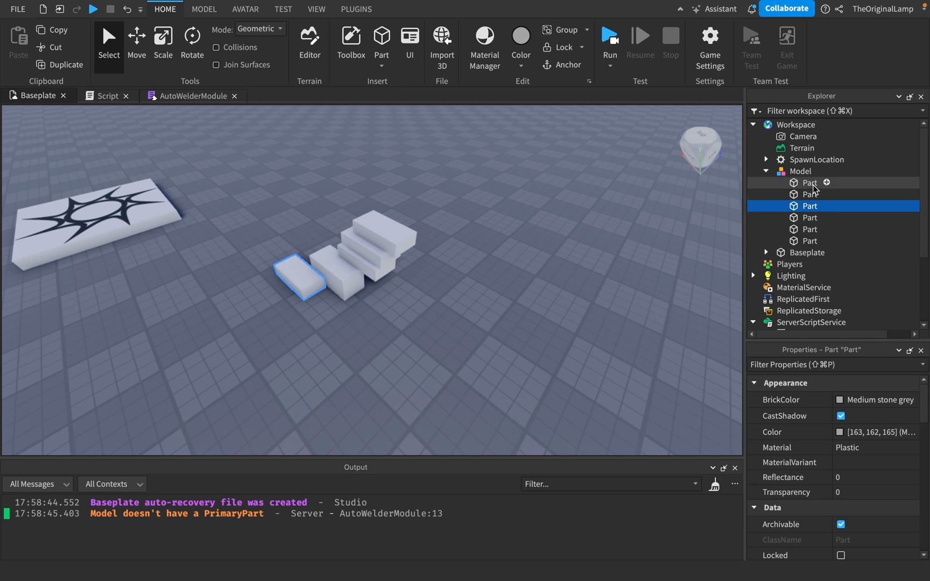
{"action": "left_click", "coordinate": [800, 171]}
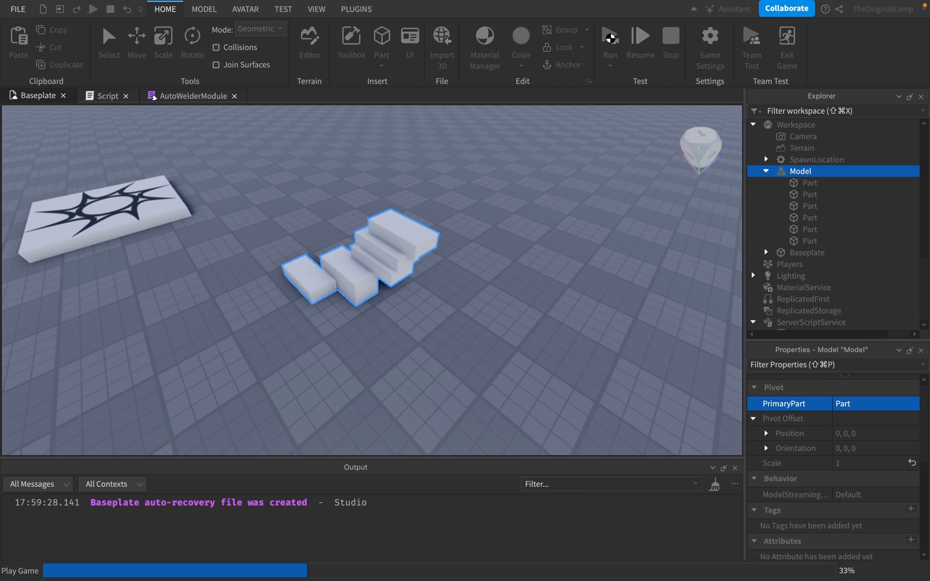
Run a play test and inspect the WeldConstraints under the staircase Part.
{"action": "left_click", "coordinate": [610, 43]}
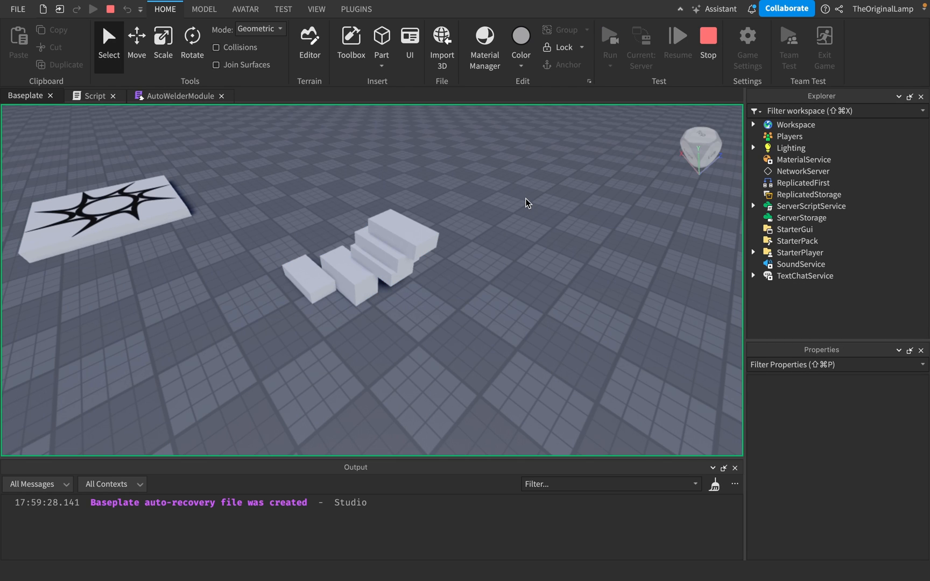
{"action": "left_click", "coordinate": [754, 124]}
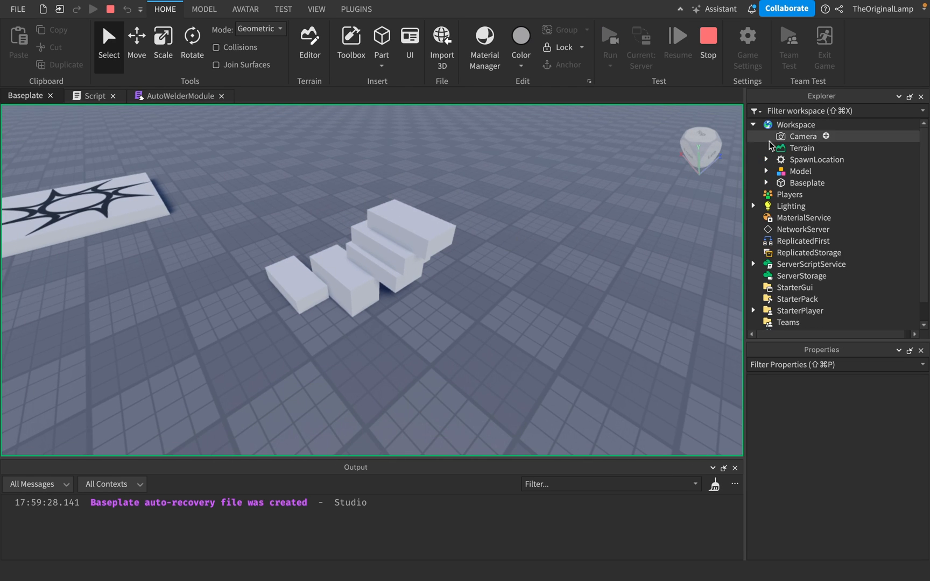
{"action": "left_click", "coordinate": [768, 171]}
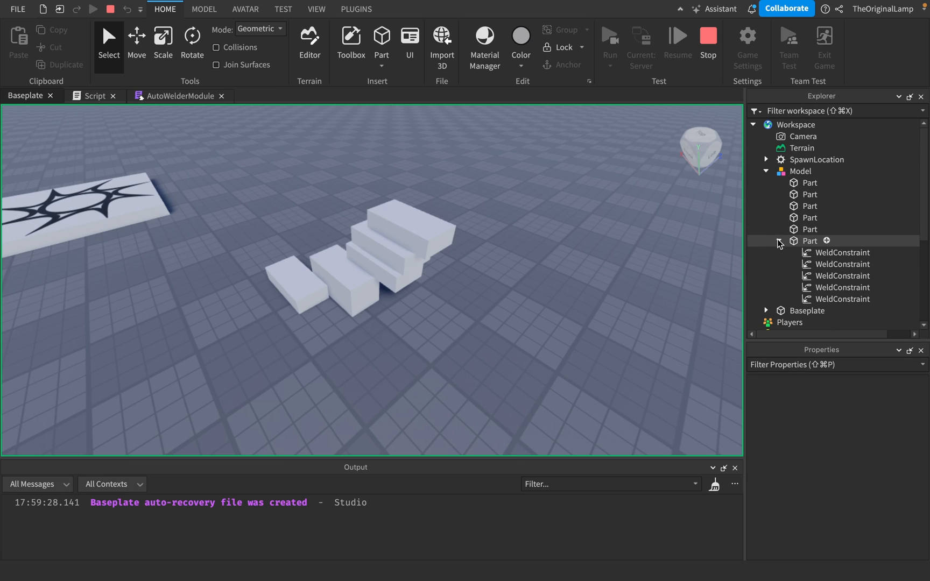
{"action": "left_click", "coordinate": [842, 249]}
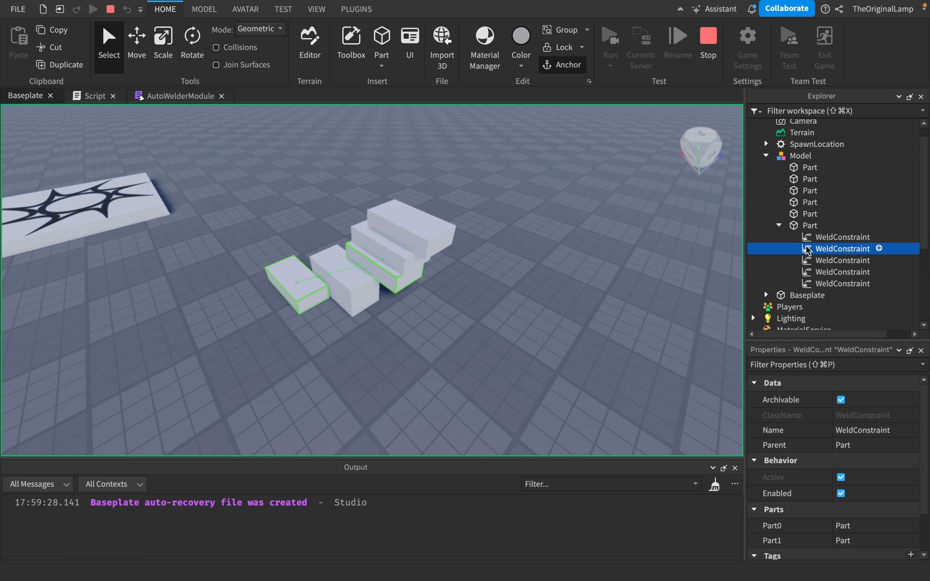
{"action": "left_click", "coordinate": [842, 284]}
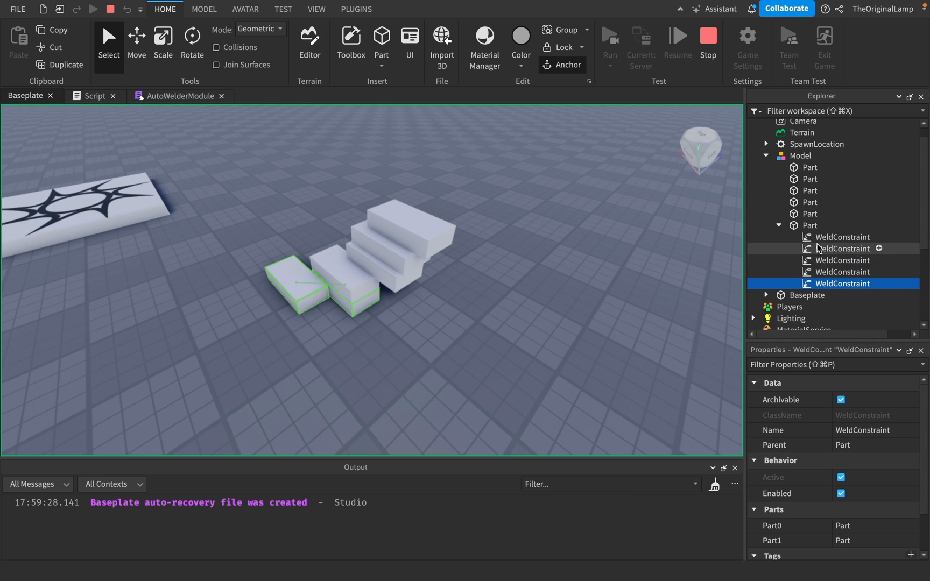
{"action": "left_click", "coordinate": [842, 249]}
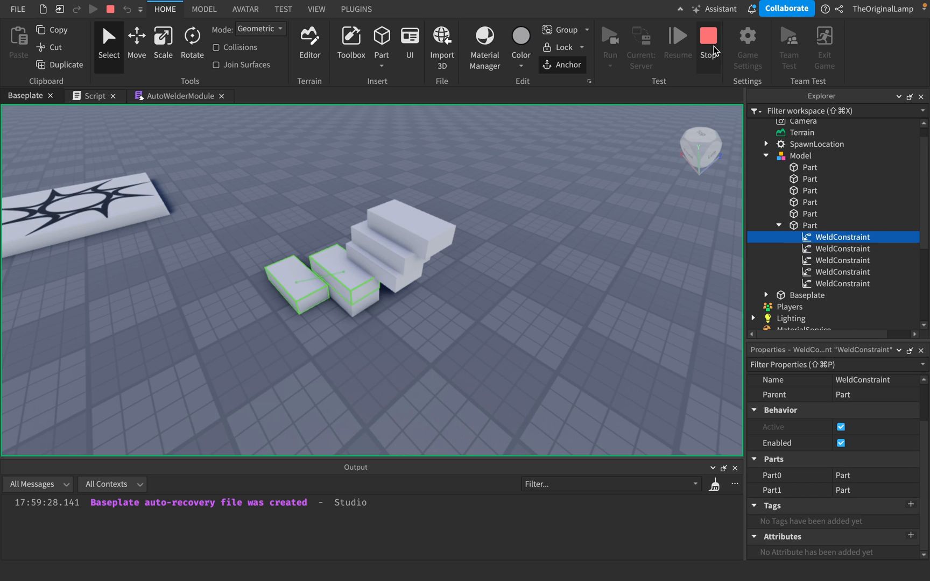
Stop the test, add game.ReplicatedStorage as AutoWeld's second argument, and briefly rerun.
{"action": "left_click", "coordinate": [98, 96]}
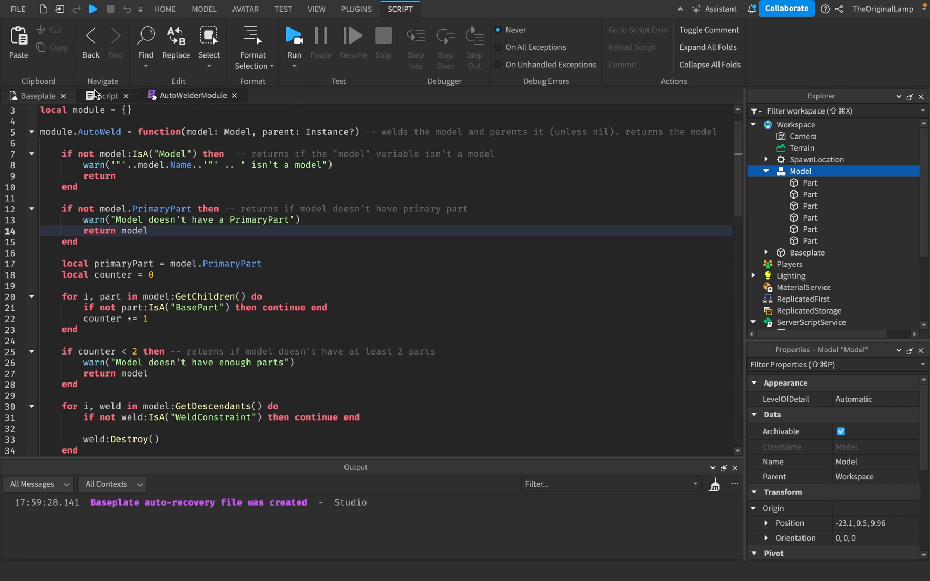
{"action": "left_click", "coordinate": [105, 95]}
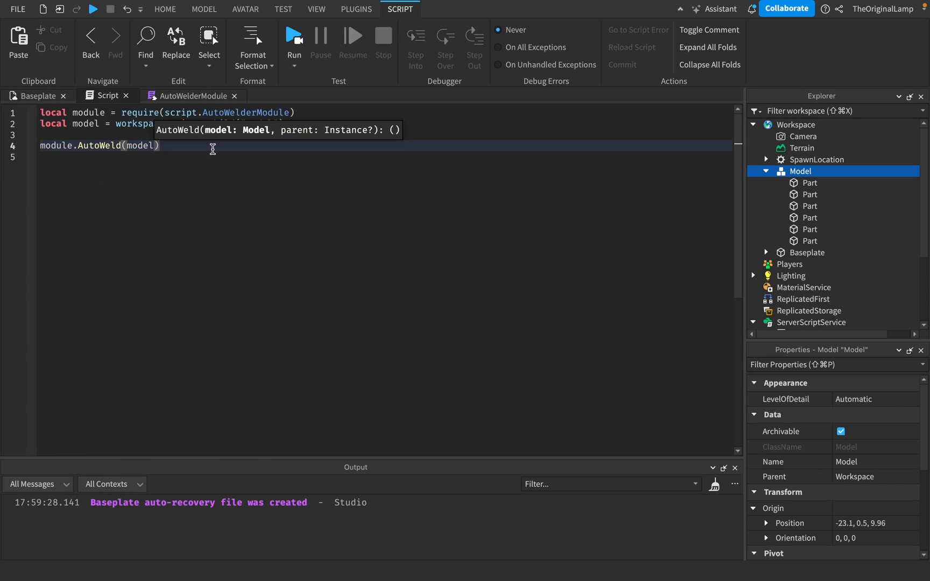
{"action": "type", "text": "\", \""}
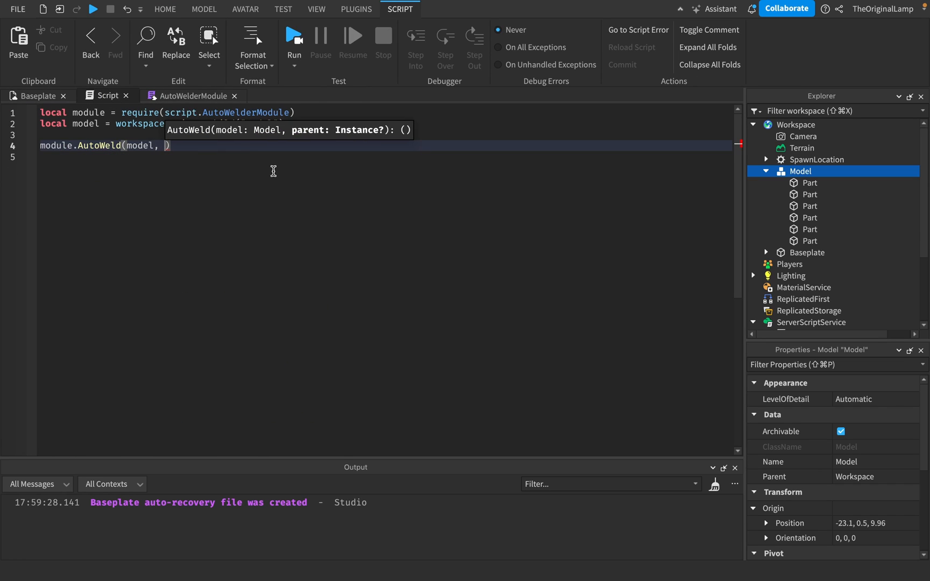
{"action": "type", "text": "game"}
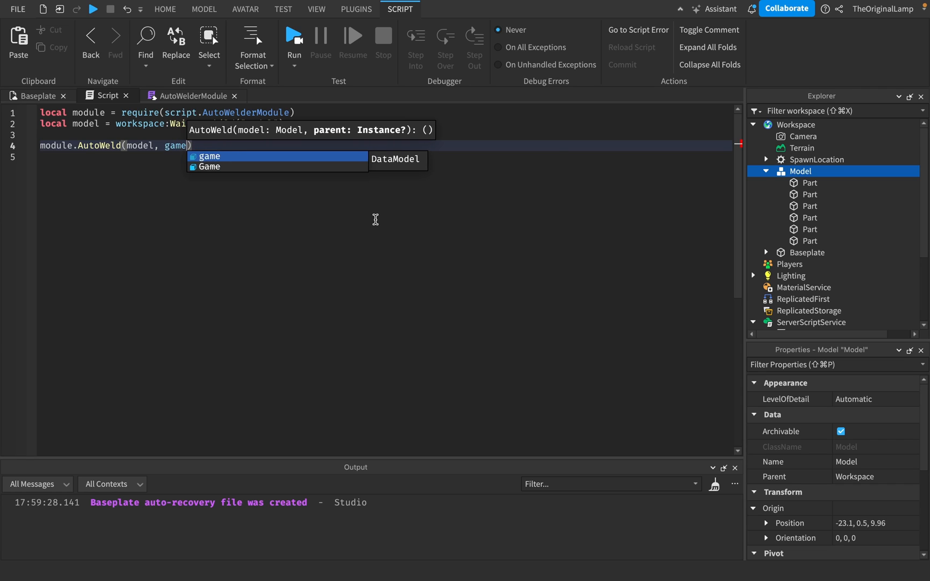
{"action": "type", "text": ".ReplicatedStorage"}
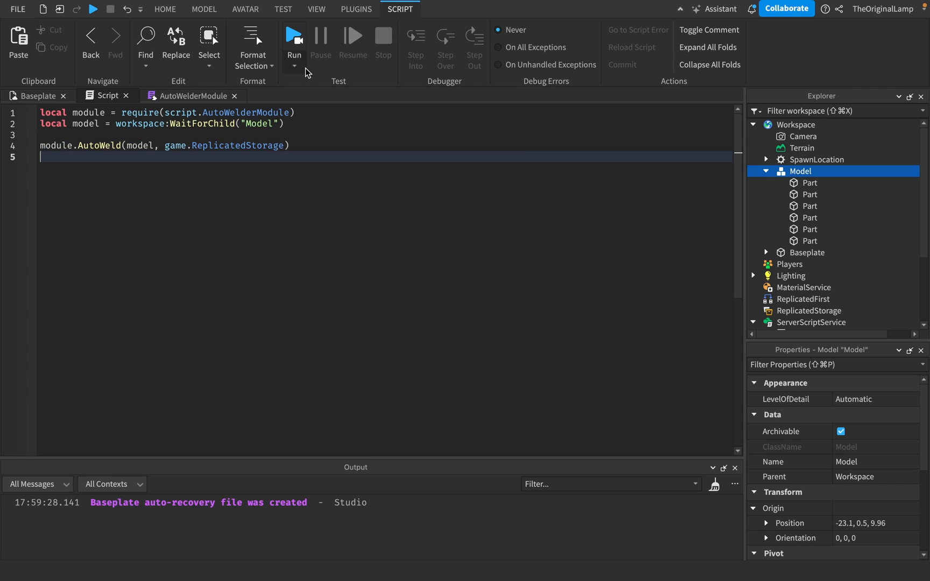
{"action": "left_click", "coordinate": [294, 41]}
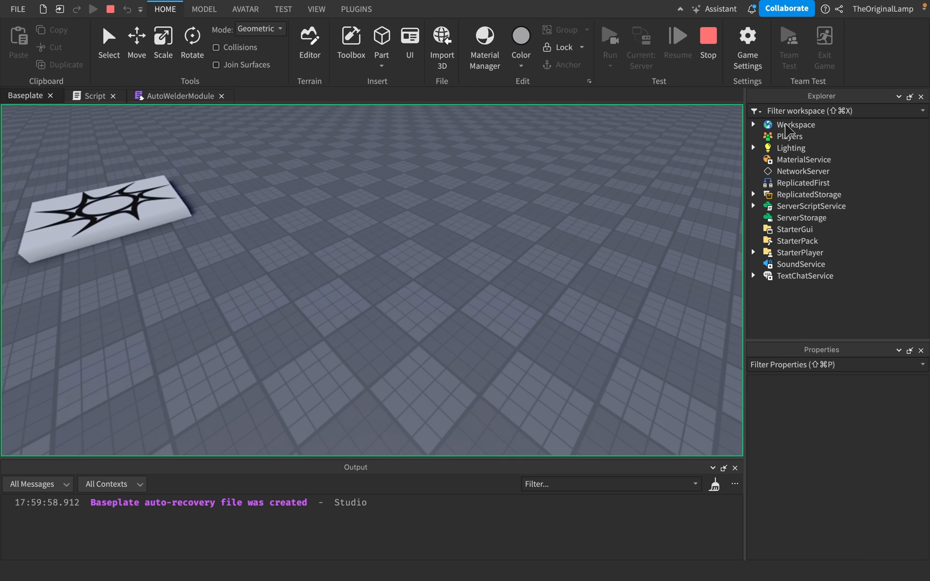
{"action": "left_click", "coordinate": [754, 195]}
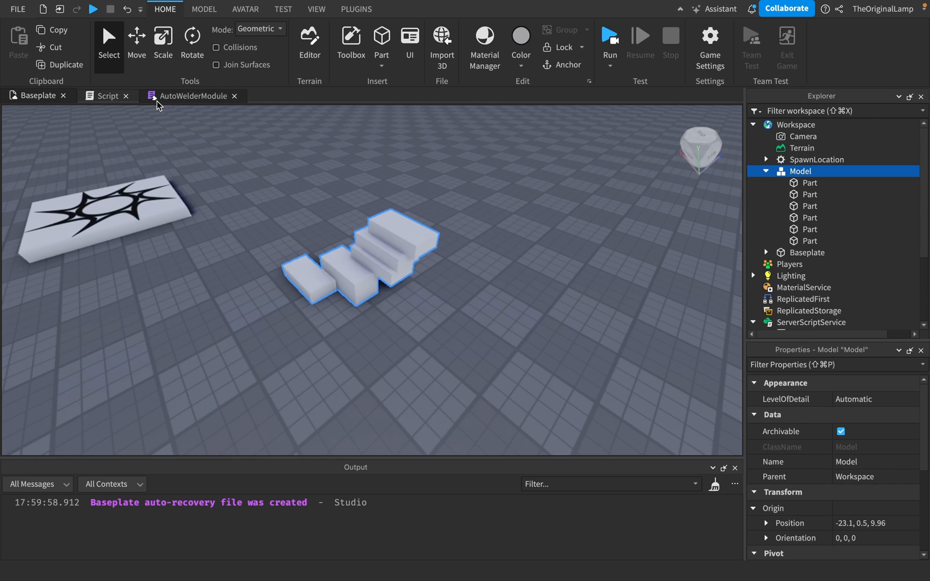
Add wait(4) and module.AutoUnweld(model), then inspect a Part's WeldConstraint.
{"action": "left_click", "coordinate": [106, 95]}
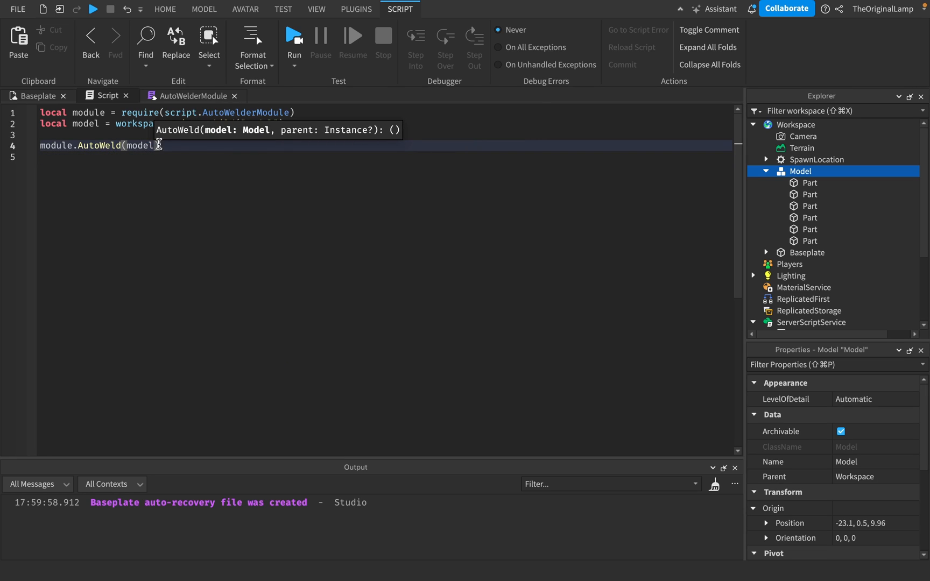
{"action": "type", "text": "wait(4"}
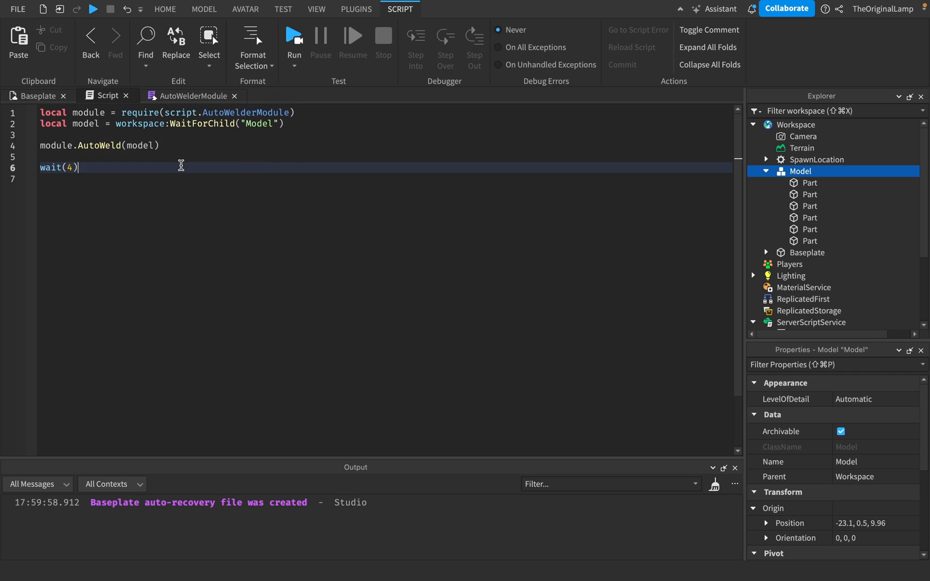
{"action": "type", "text": "module.AutoUnweld("}
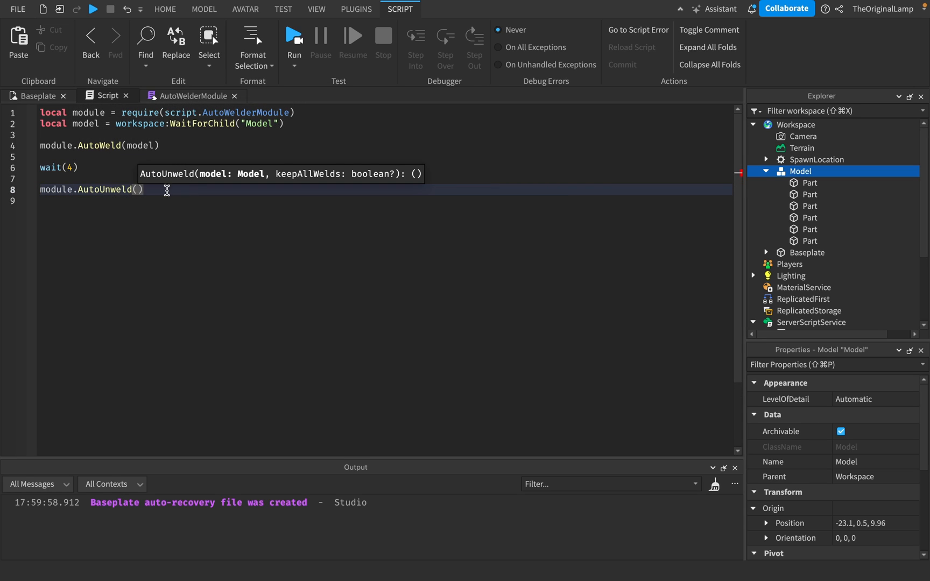
{"action": "type", "text": "model"}
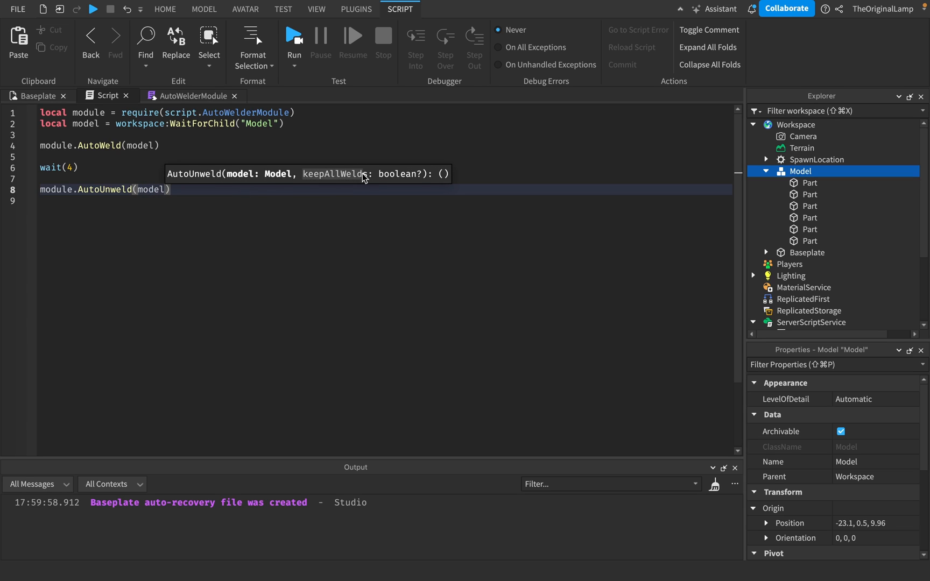
{"action": "mouse_move", "coordinate": [426, 179]}
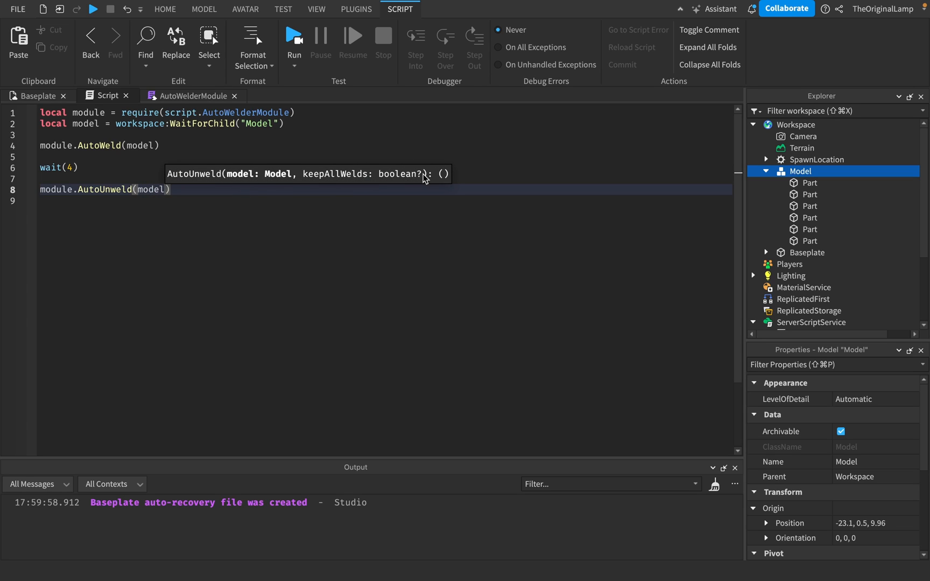
{"action": "mouse_move", "coordinate": [306, 180]}
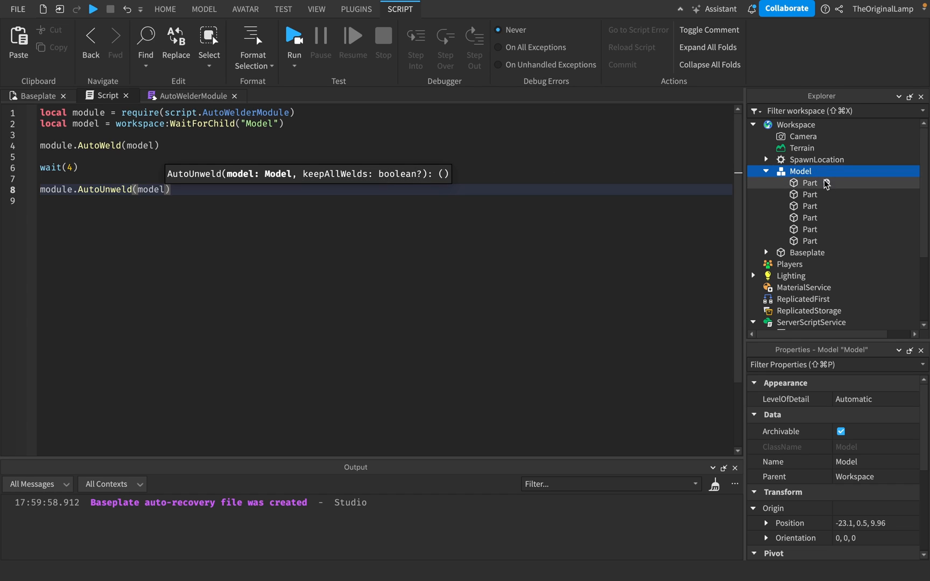
{"action": "mouse_move", "coordinate": [398, 190]}
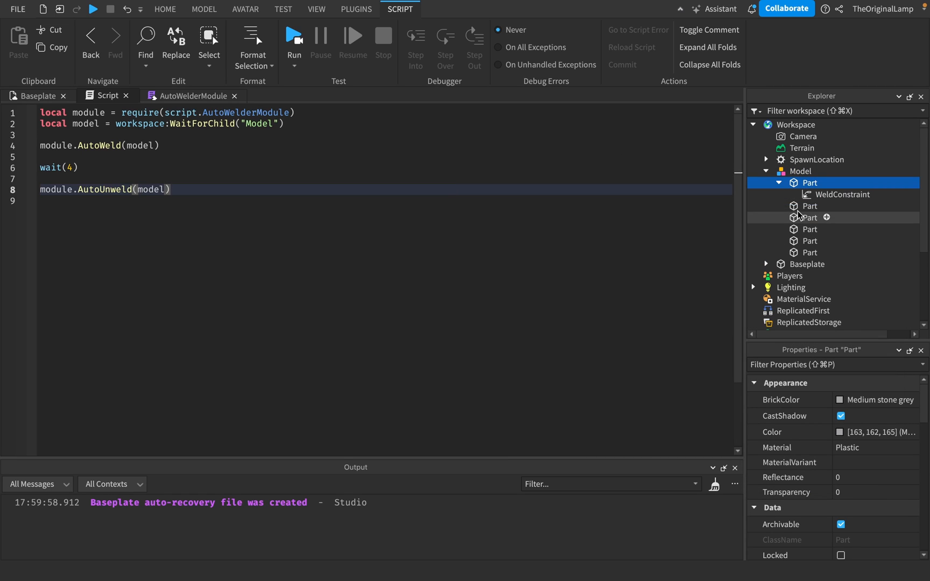
{"action": "left_click", "coordinate": [843, 194]}
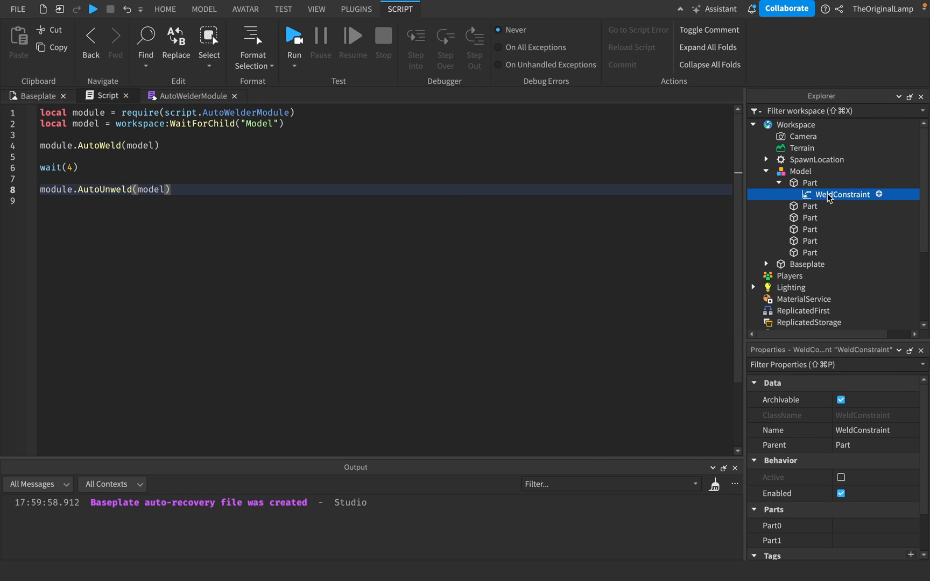
{"action": "scroll", "scroll_direction": "down", "scroll_amount": 3}
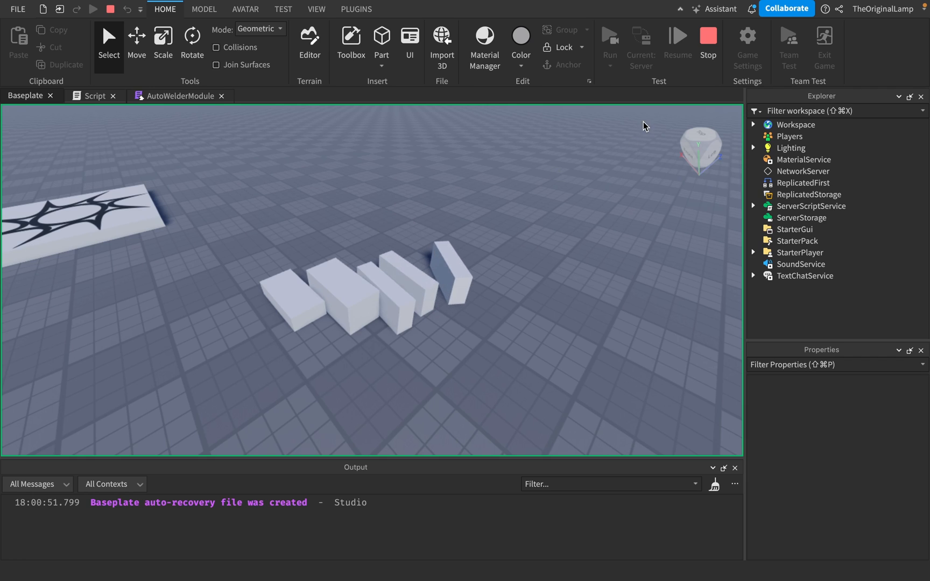
Inspect Workspace > Model's parts for weld constraints during the play test, then stop it.
{"action": "left_click", "coordinate": [755, 125]}
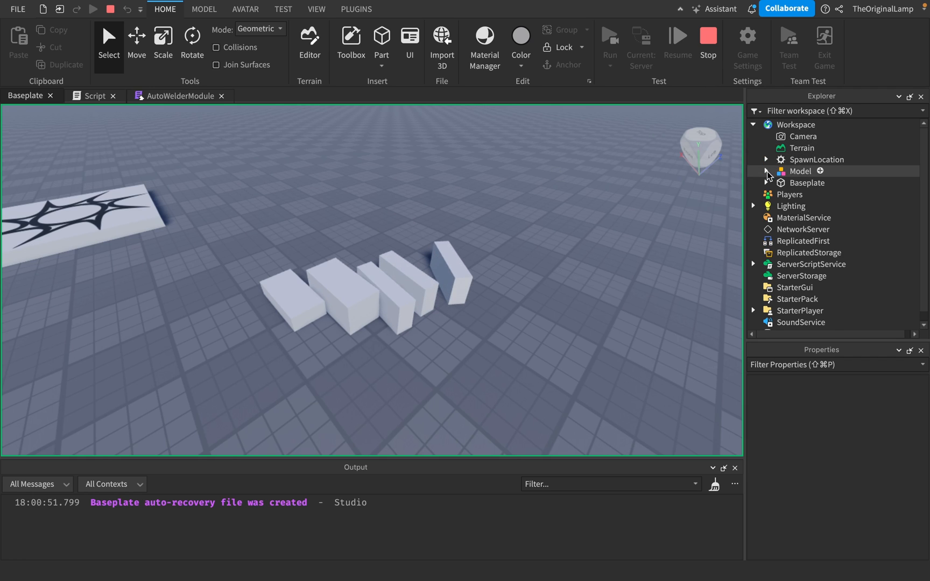
{"action": "left_click", "coordinate": [767, 171]}
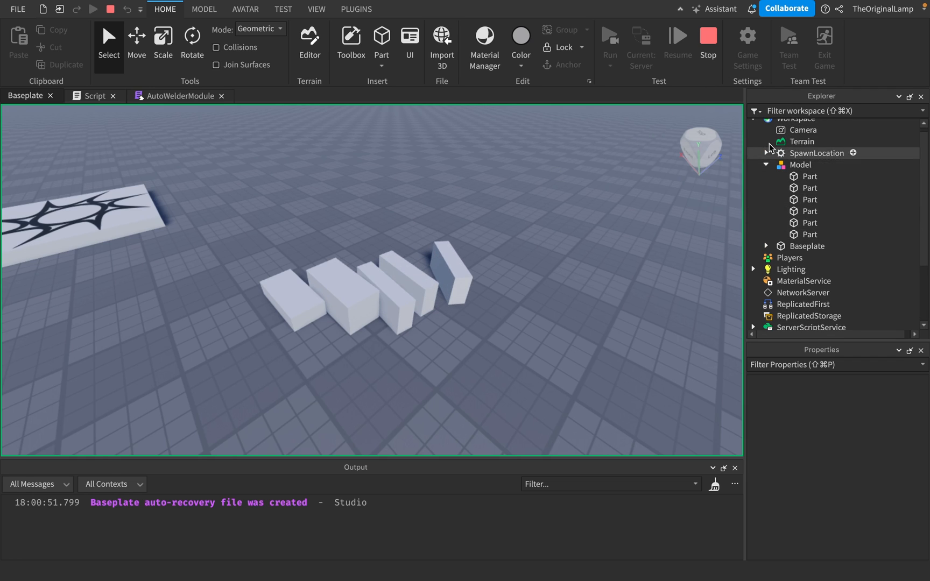
{"action": "left_click", "coordinate": [95, 96]}
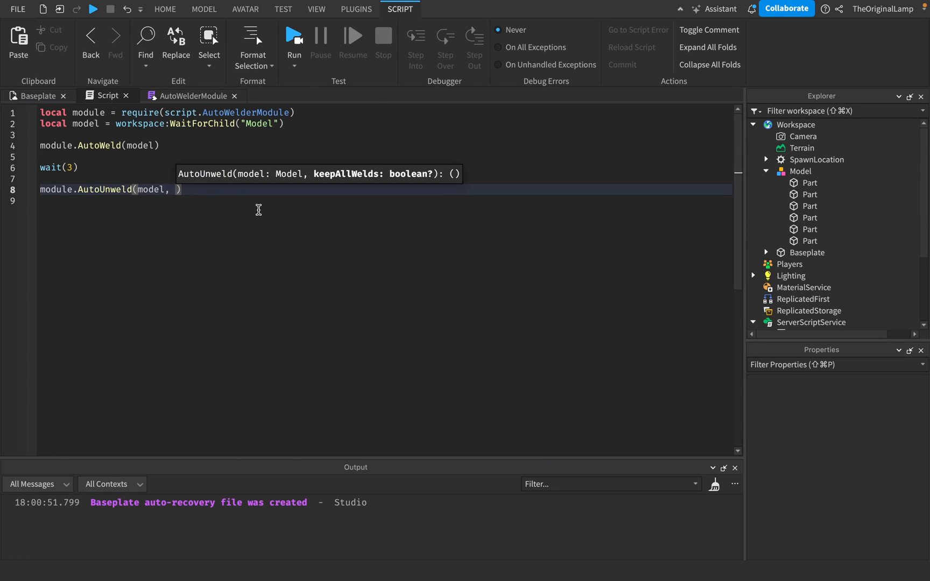
Pass true as keepAllWelds to AutoUnweld, run the test, and expand Workspace to inspect welds.
{"action": "type", "text": "true)"}
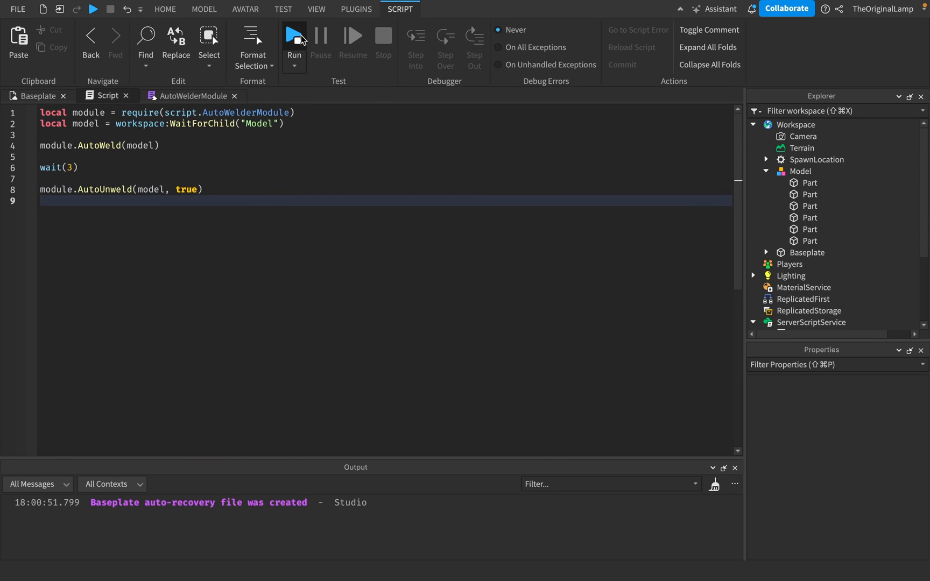
{"action": "left_click", "coordinate": [294, 38]}
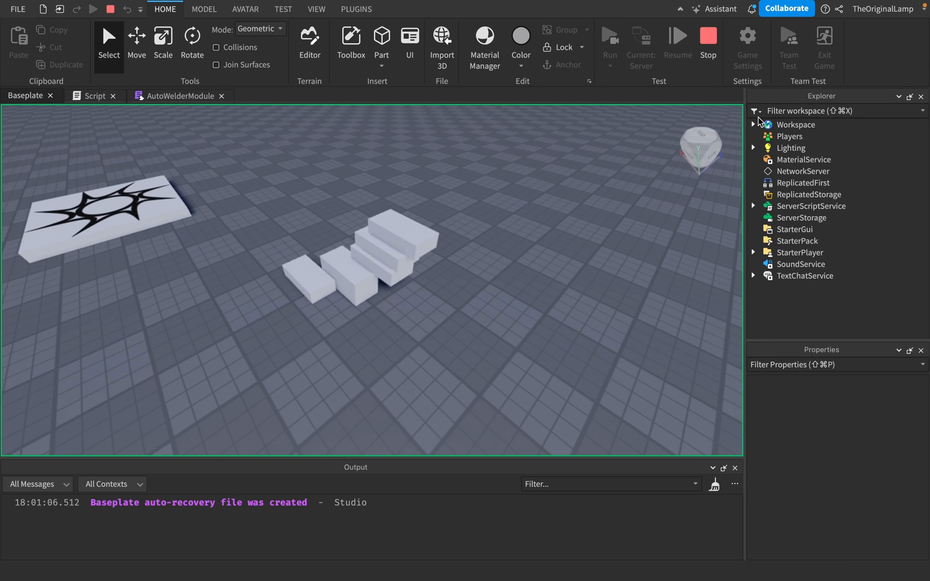
{"action": "left_click", "coordinate": [755, 124]}
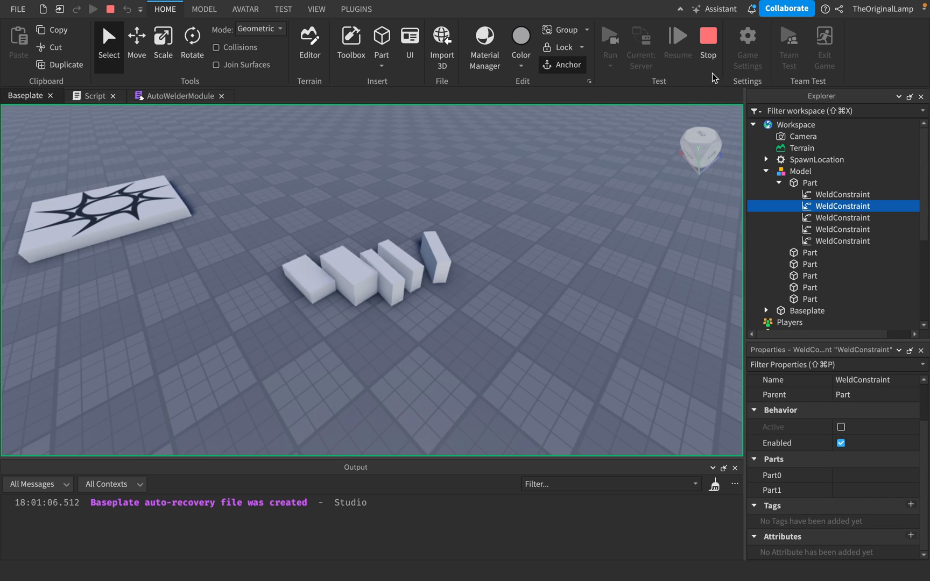
Scroll through the AutoWelderModule source, return to the Script, and select the staircase Model.
{"action": "left_click", "coordinate": [105, 95]}
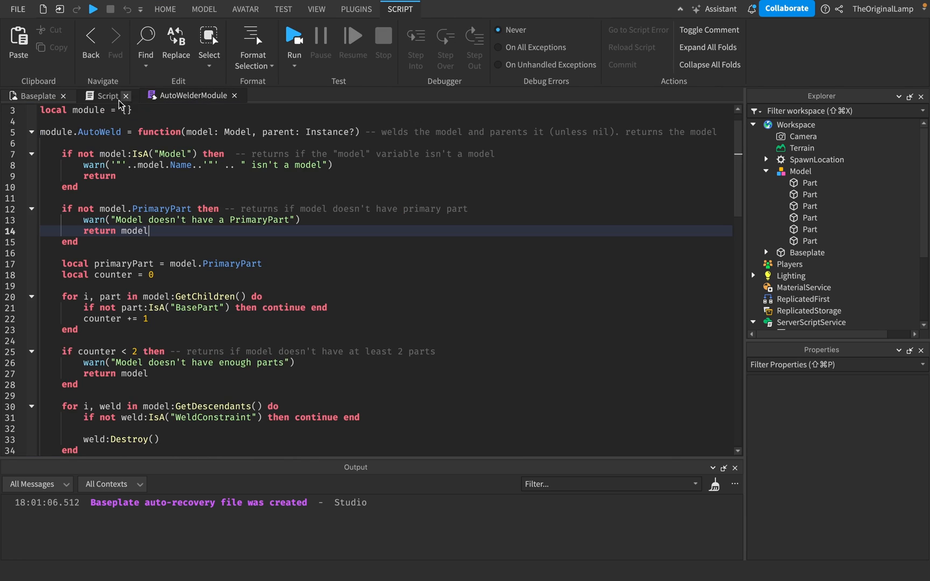
{"action": "scroll", "scroll_direction": "down", "scroll_amount": 3}
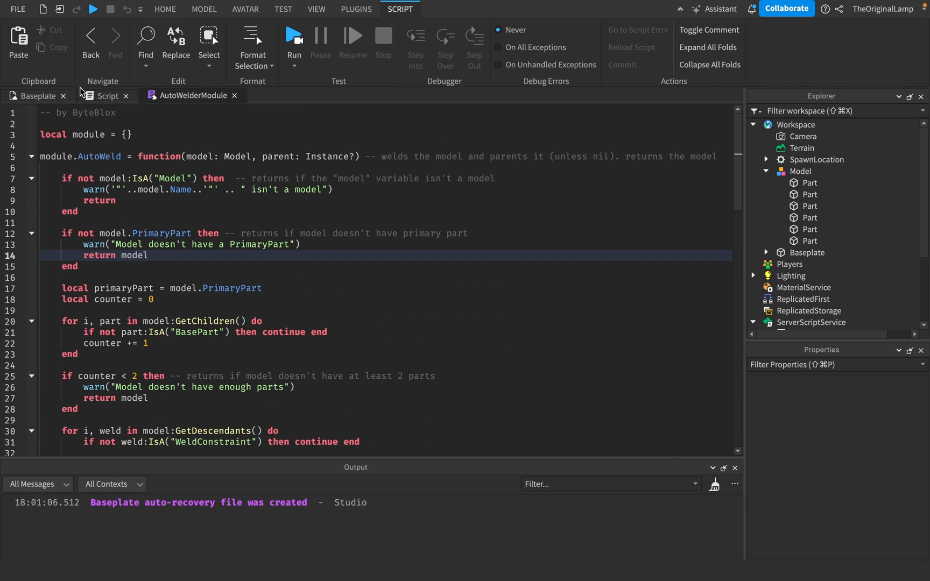
{"action": "scroll", "scroll_direction": "down", "scroll_amount": 3}
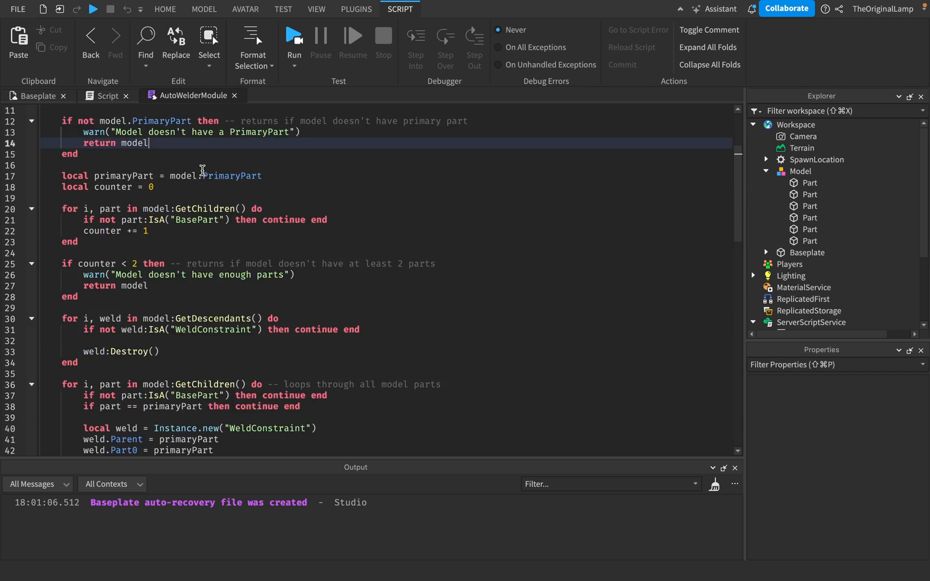
{"action": "left_click", "coordinate": [103, 95]}
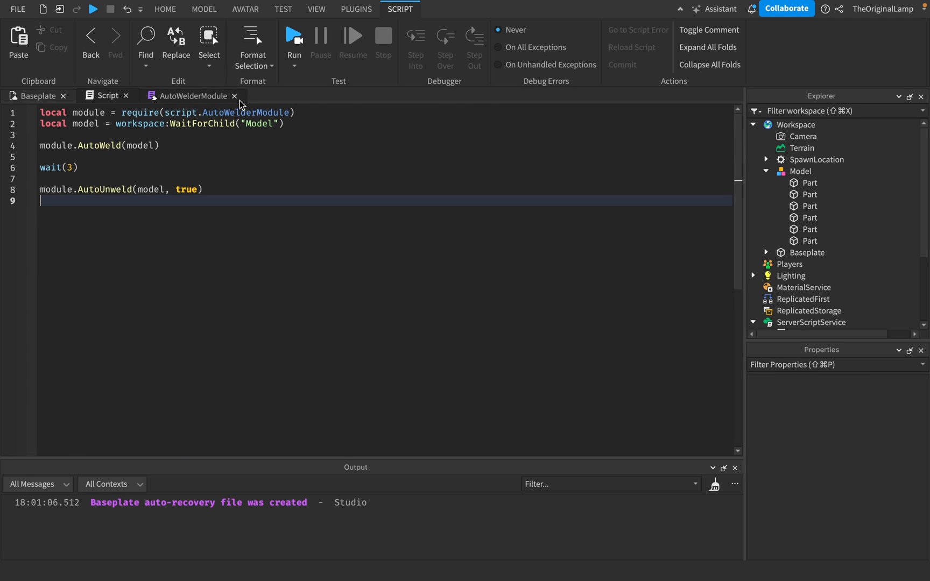
{"action": "mouse_move", "coordinate": [235, 95]}
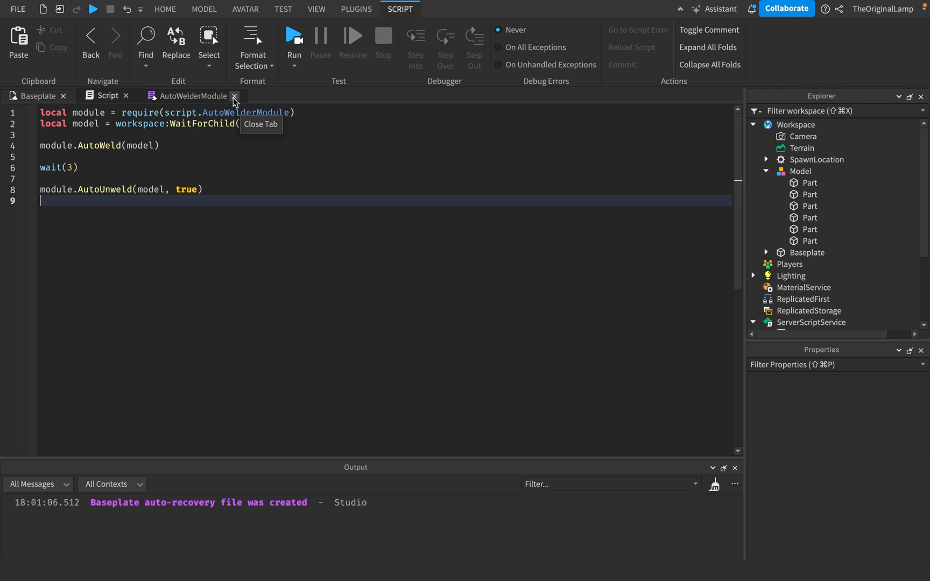
{"action": "mouse_move", "coordinate": [197, 105]}
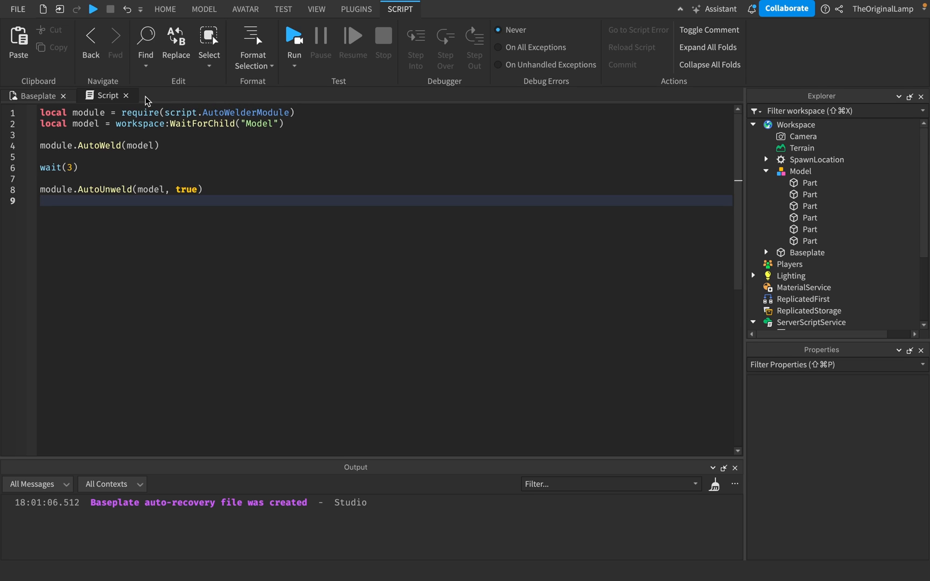
{"action": "left_click", "coordinate": [35, 95]}
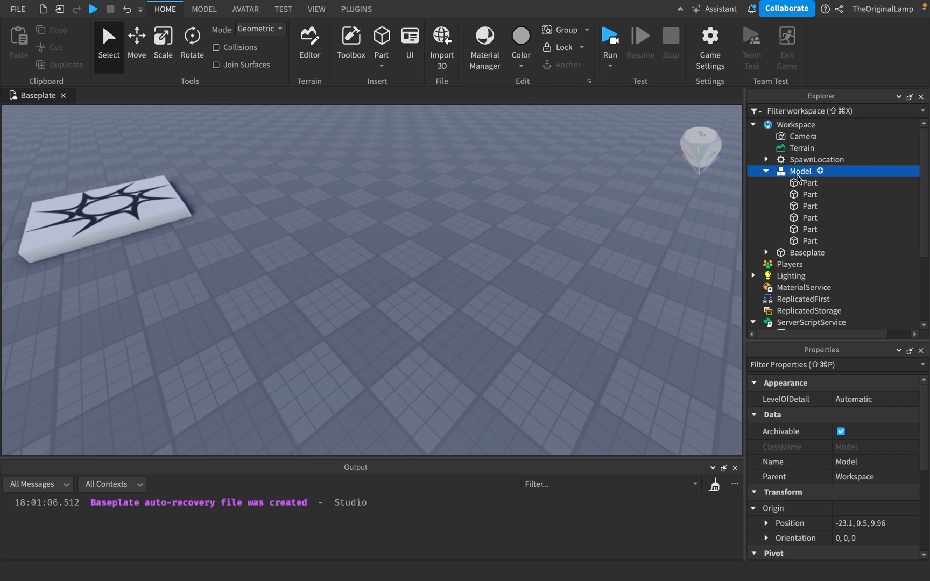